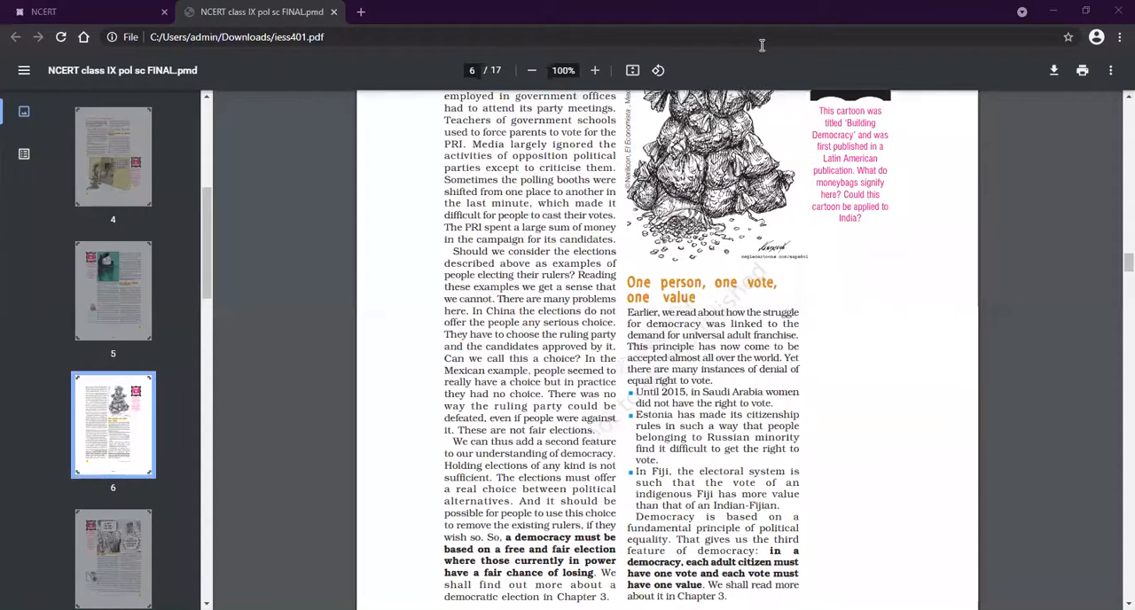
pyautogui.moveTo(727, 53)
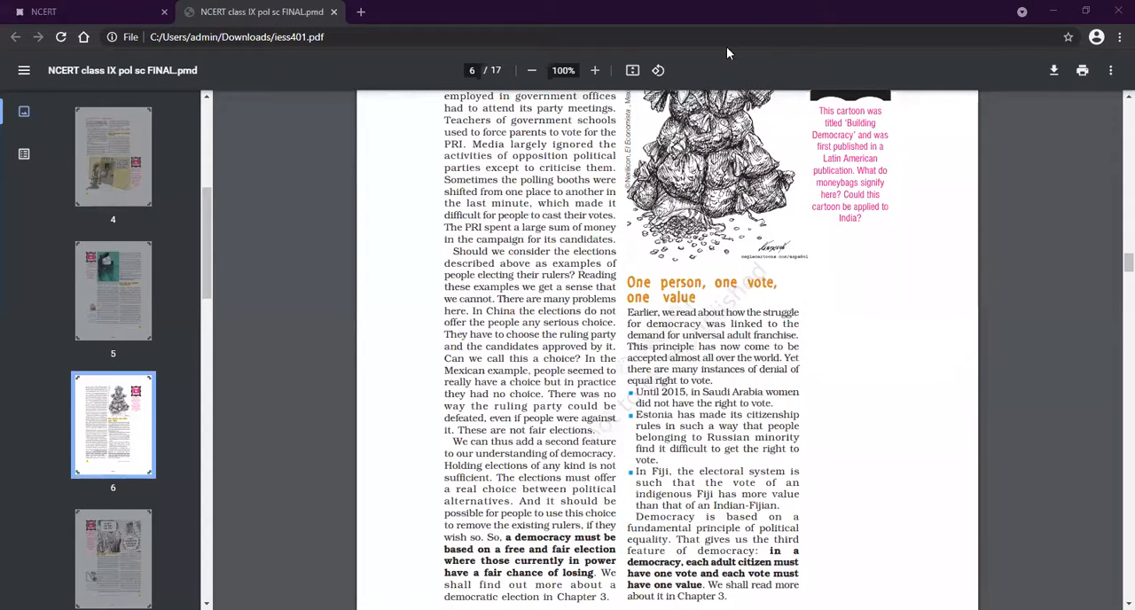
pyautogui.moveTo(727, 50)
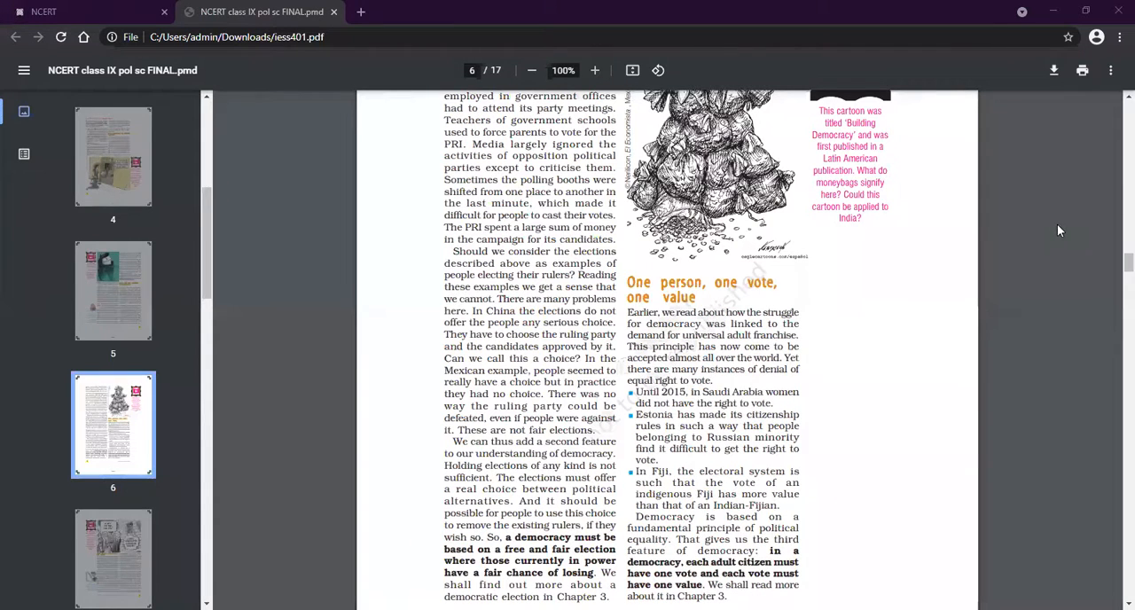
# Scroll down until the bottom of page 6 and top of page 7 show together
pyautogui.scroll(-3)
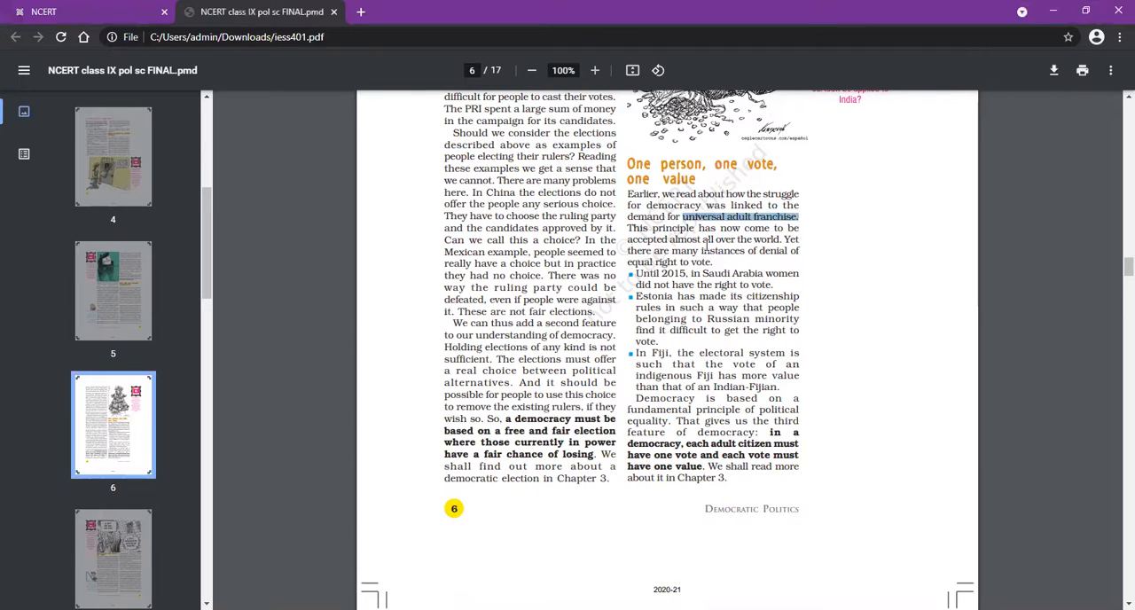
pyautogui.moveTo(403, 152)
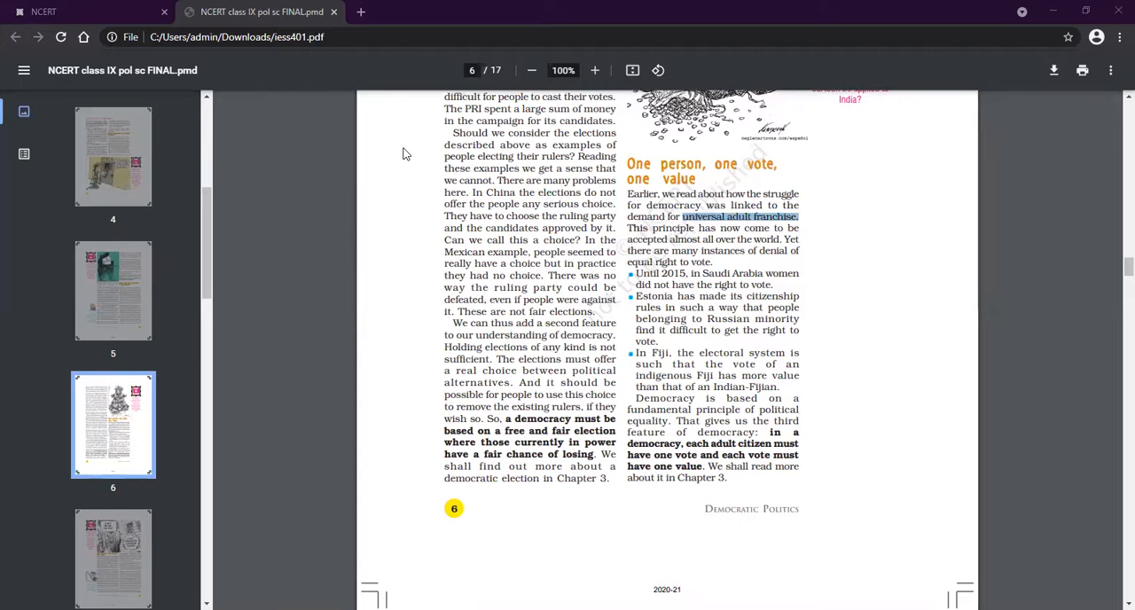
pyautogui.moveTo(417, 85)
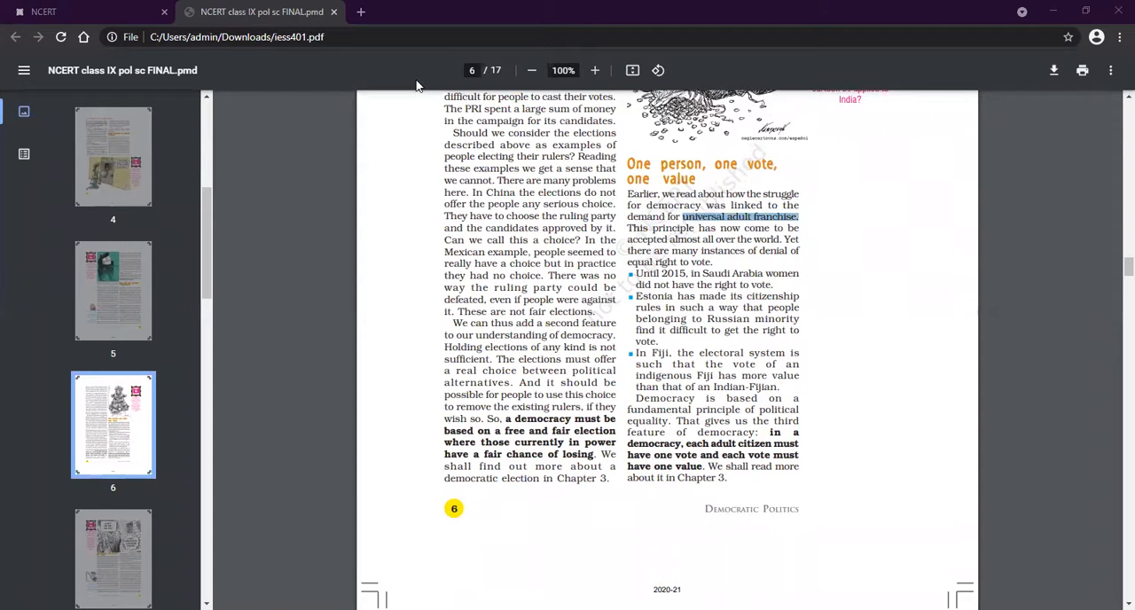
pyautogui.moveTo(876, 239)
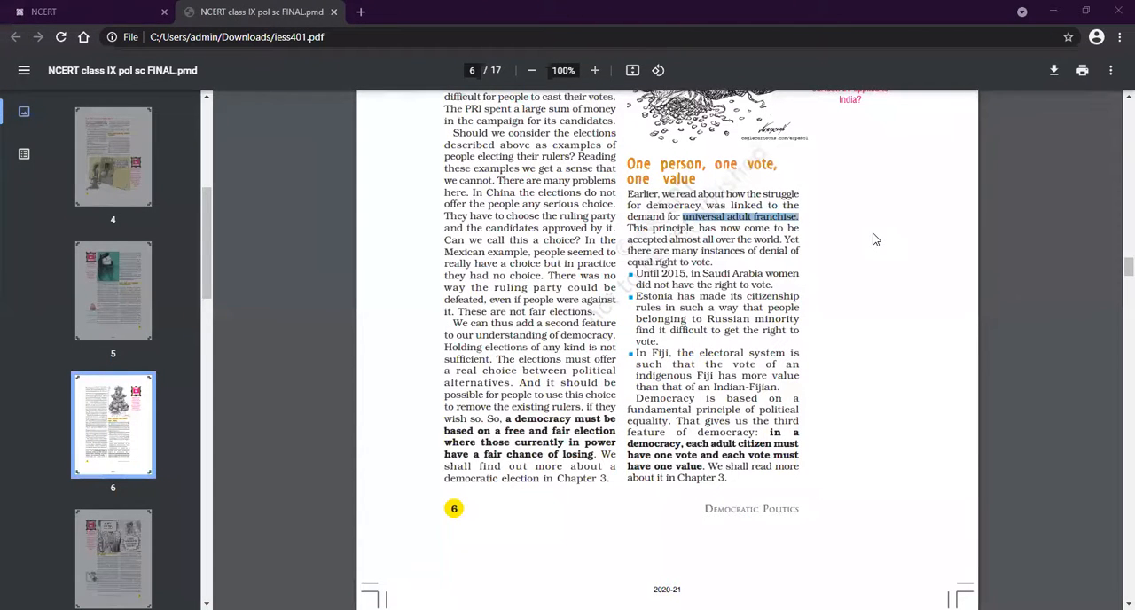
pyautogui.moveTo(894, 316)
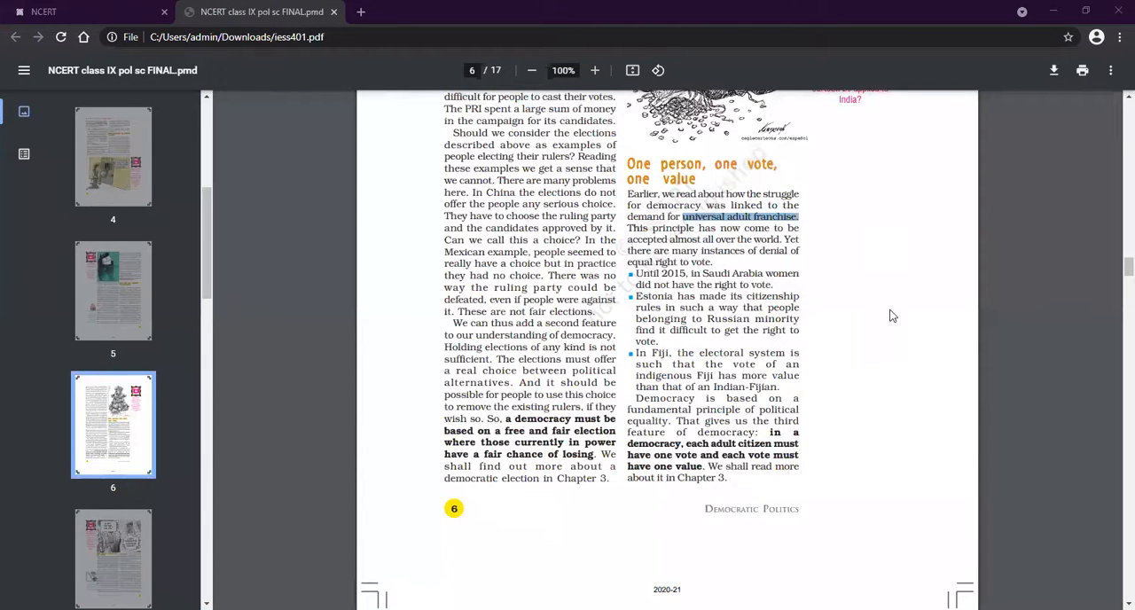
pyautogui.moveTo(862, 252)
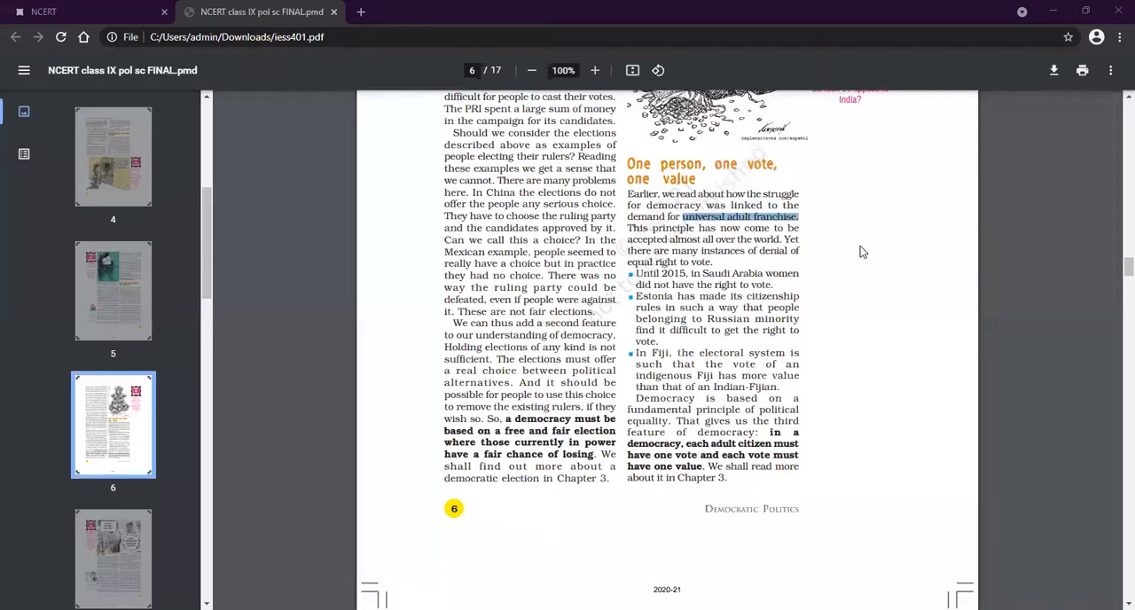
pyautogui.scroll(-3)
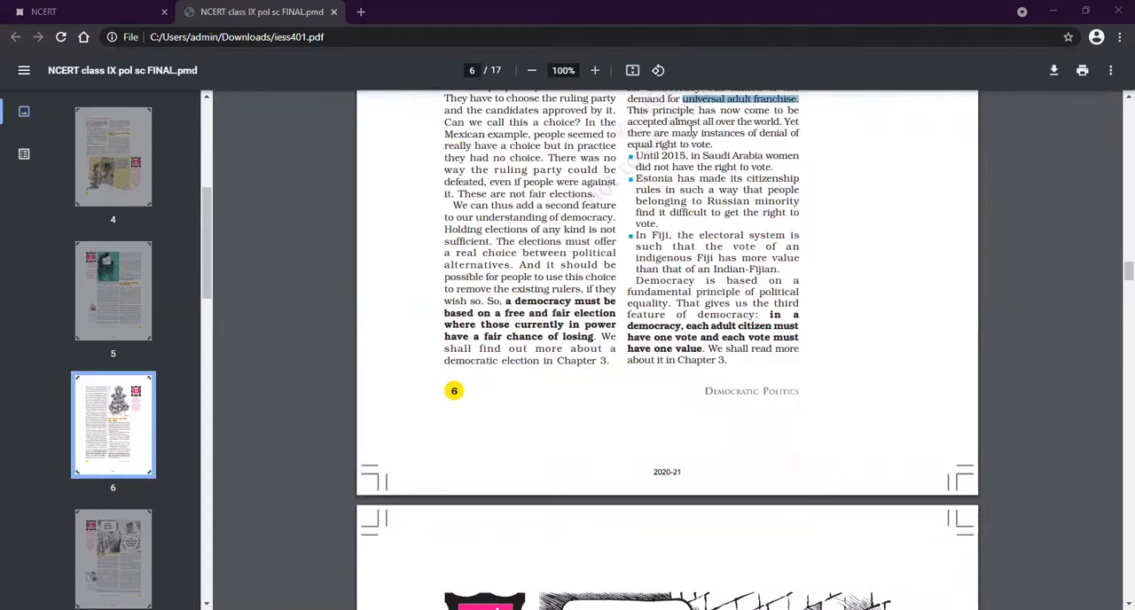
pyautogui.moveTo(709, 156)
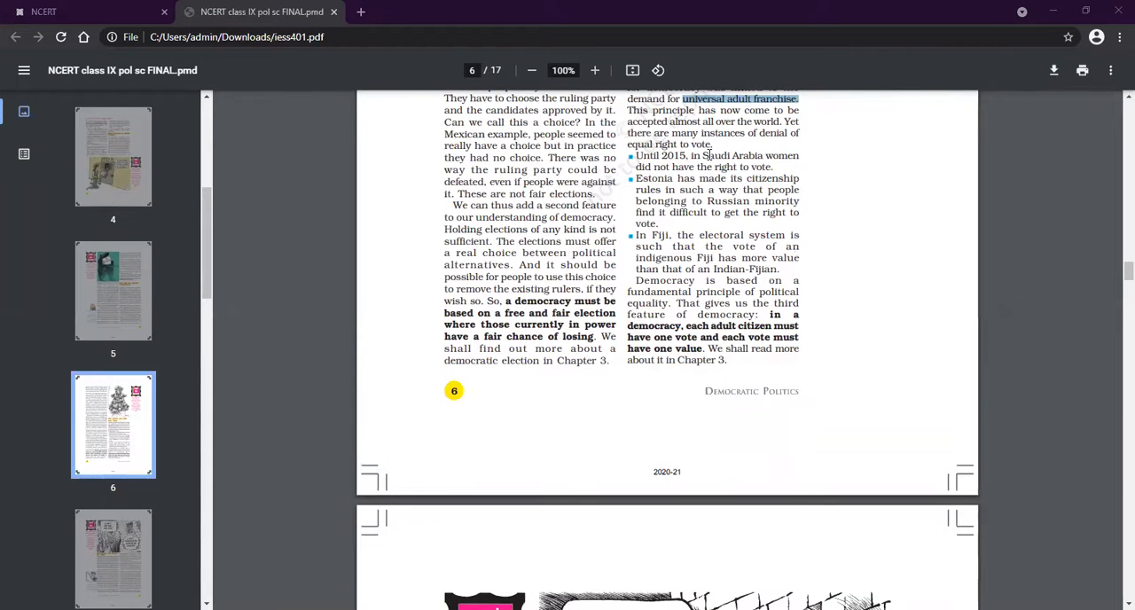
pyautogui.scroll(-3)
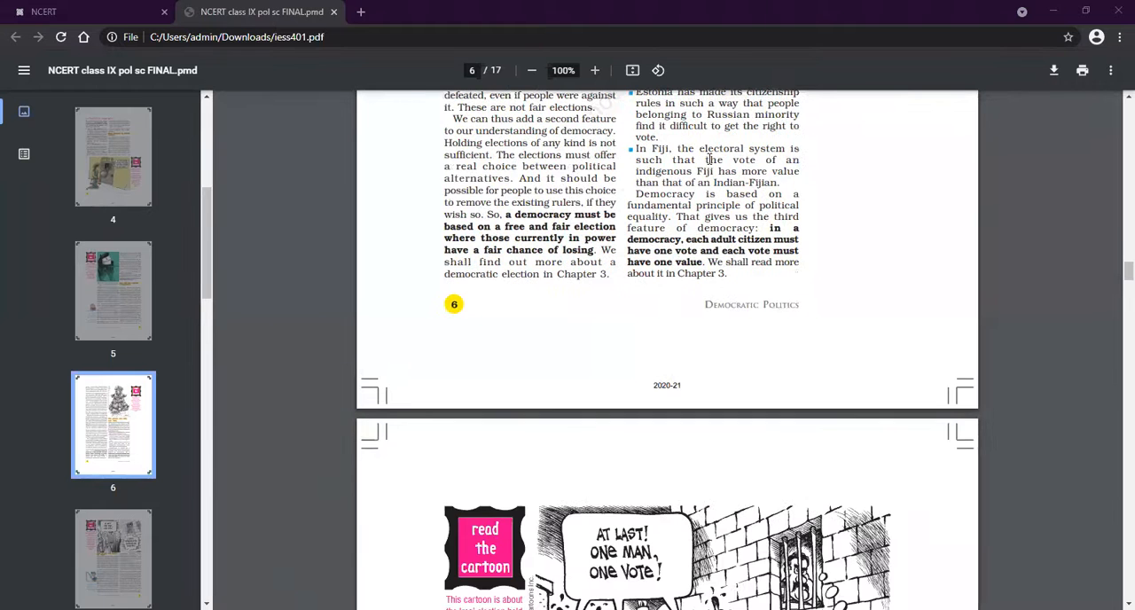
pyautogui.scroll(3)
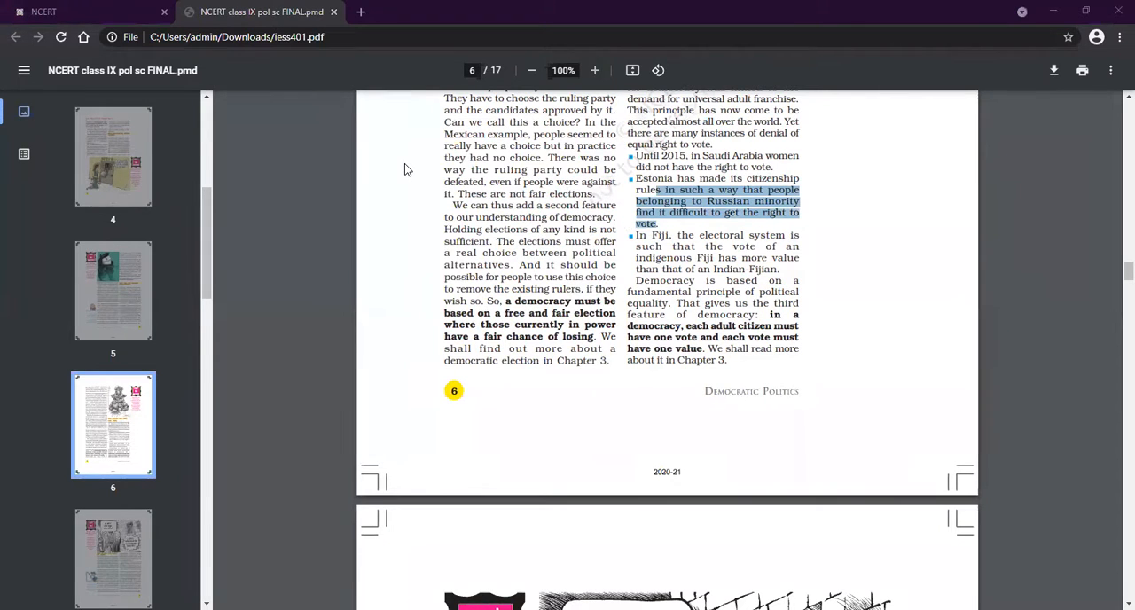
pyautogui.moveTo(718, 225)
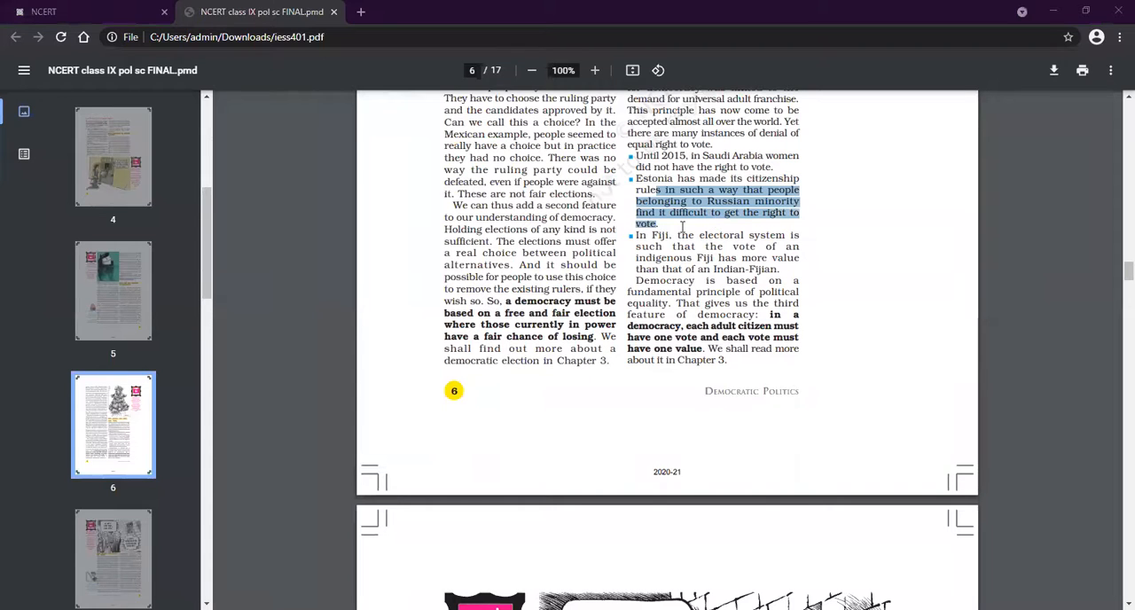
pyautogui.moveTo(667, 251)
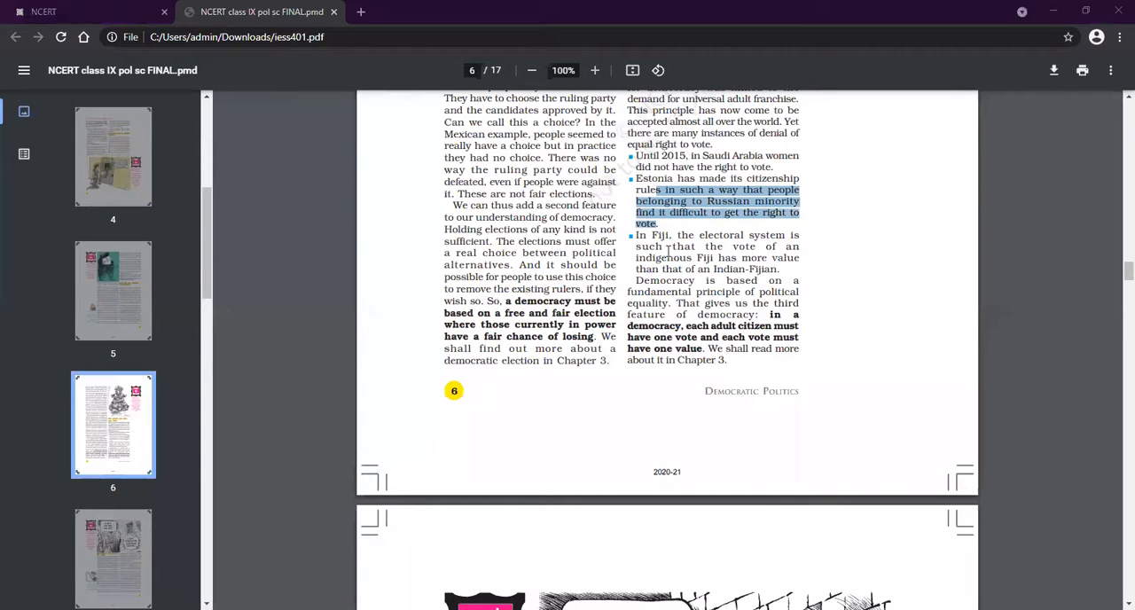
pyautogui.moveTo(753, 234)
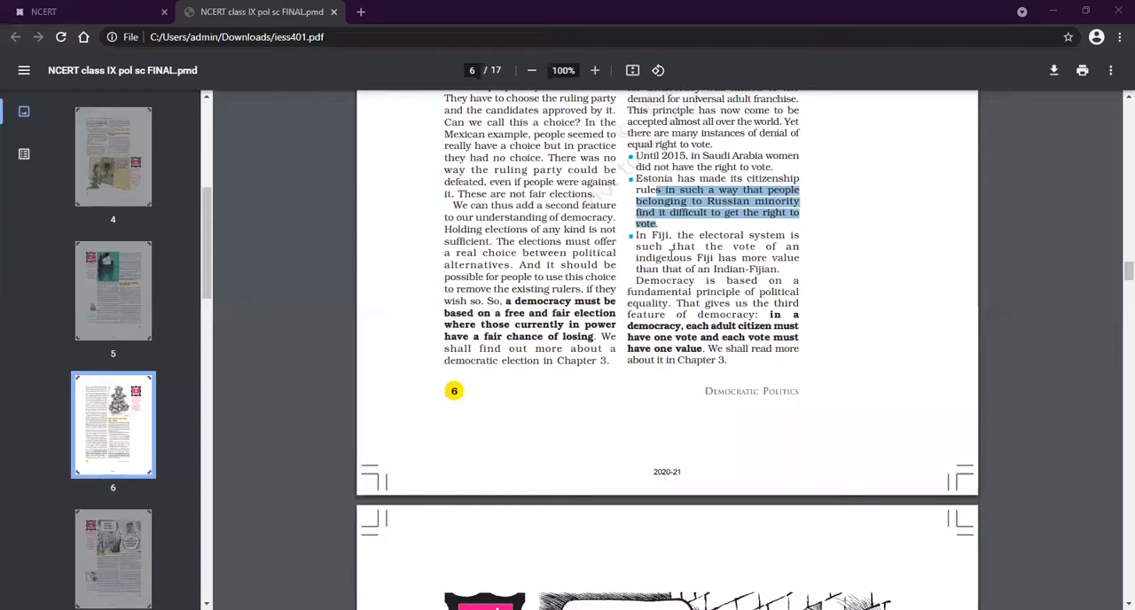
pyautogui.moveTo(724, 267)
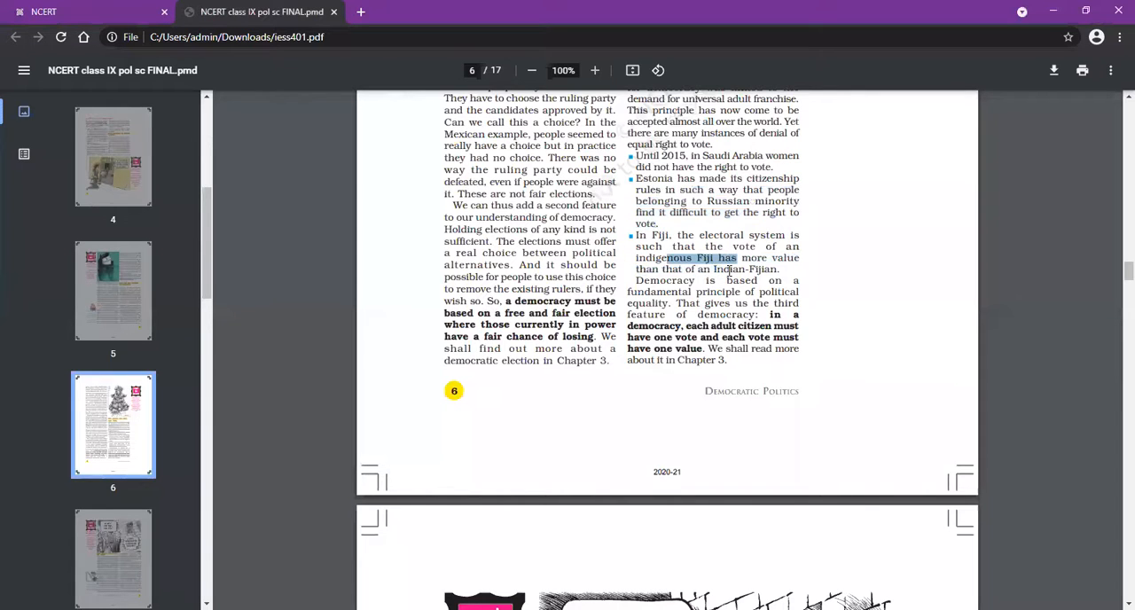
pyautogui.moveTo(741, 257); pyautogui.dragTo(780, 269)
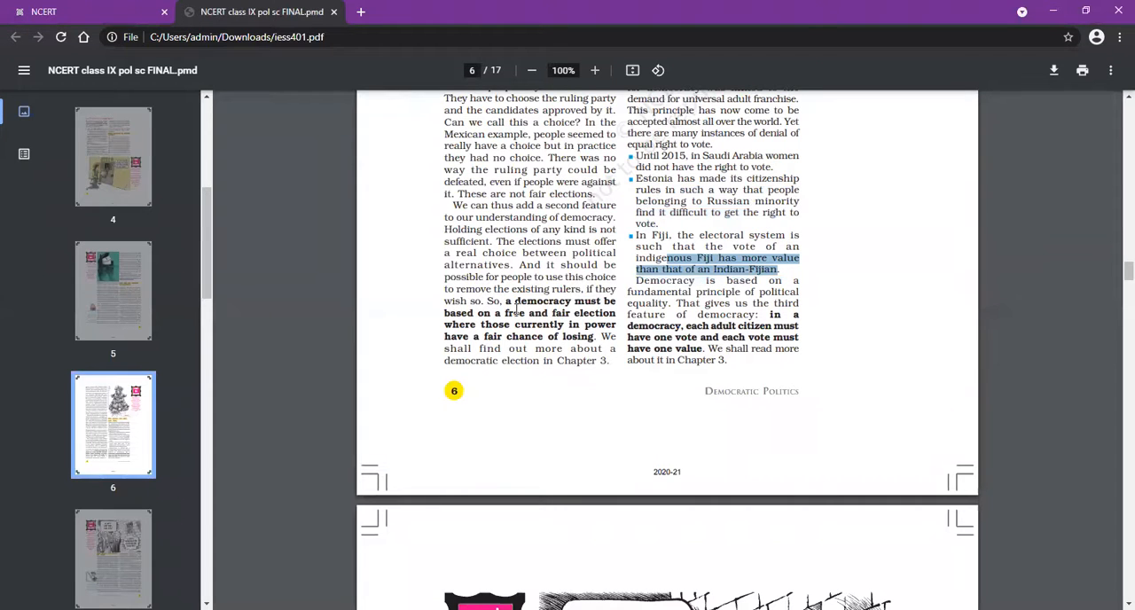
pyautogui.moveTo(373, 195)
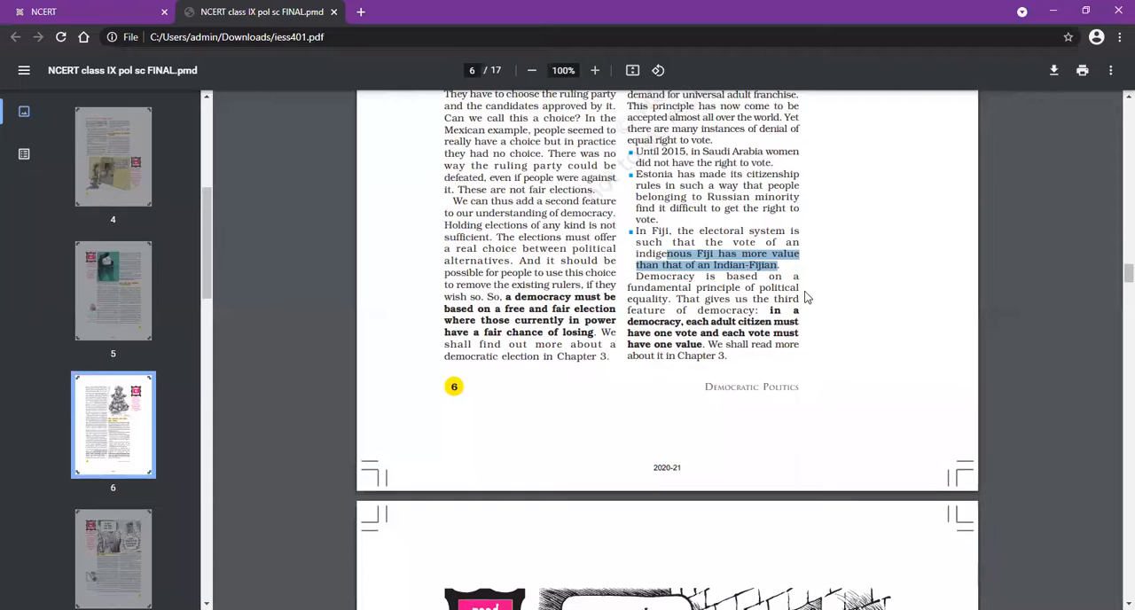
pyautogui.scroll(-3)
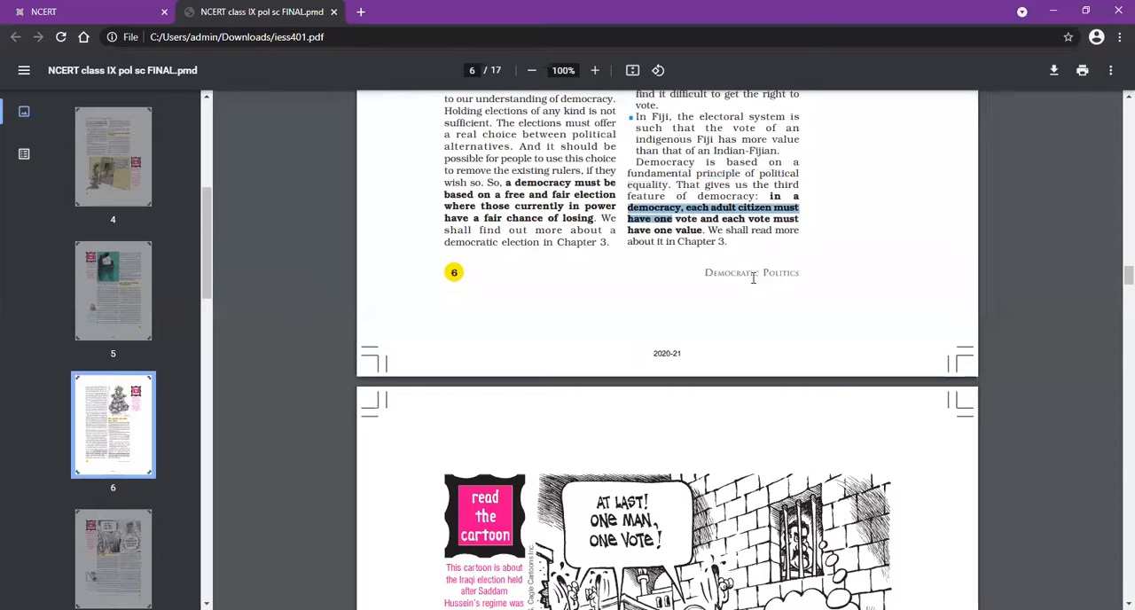
pyautogui.moveTo(360, 98)
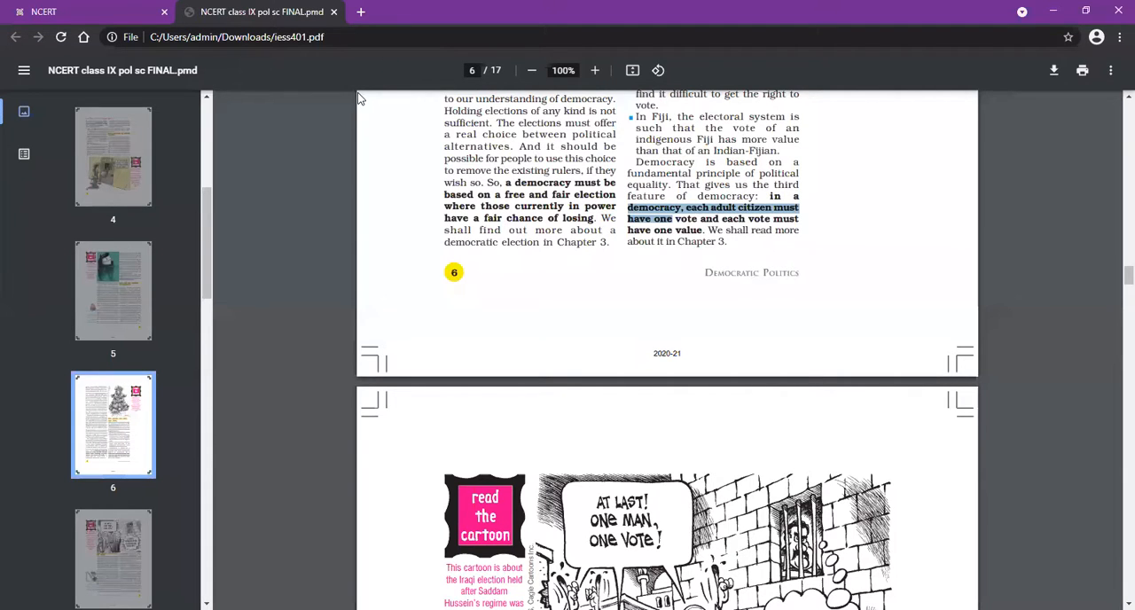
pyautogui.moveTo(301, 96)
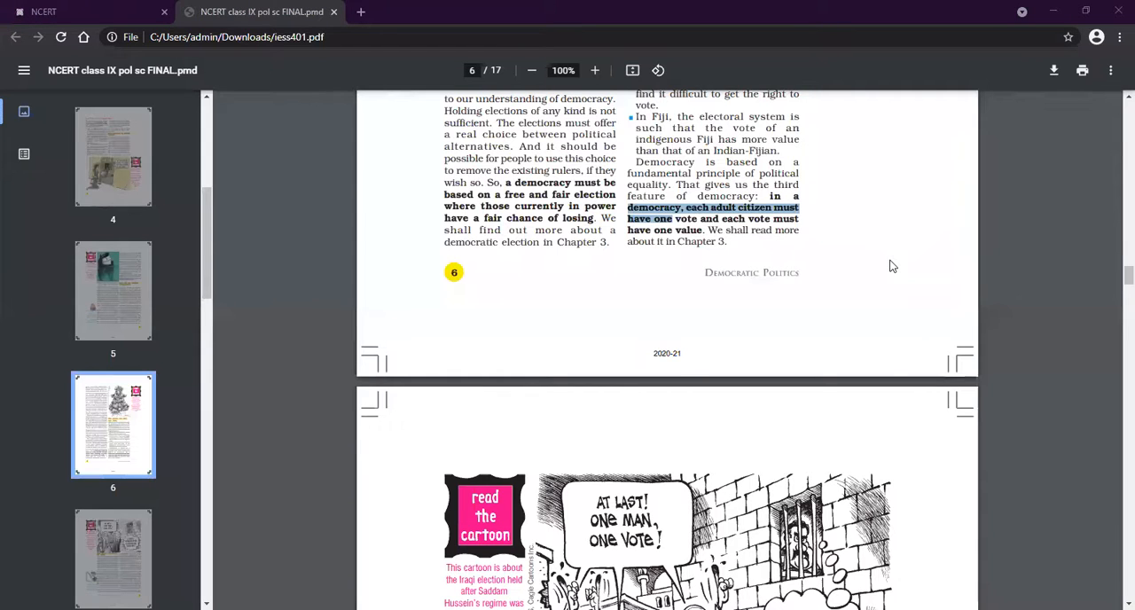
pyautogui.moveTo(885, 266)
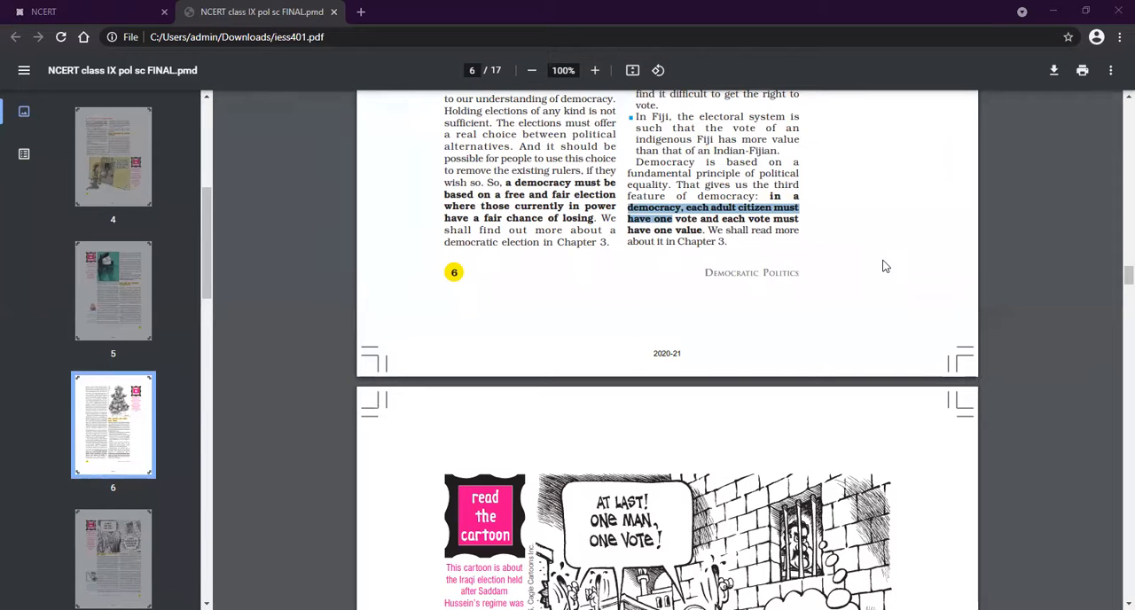
pyautogui.moveTo(866, 8)
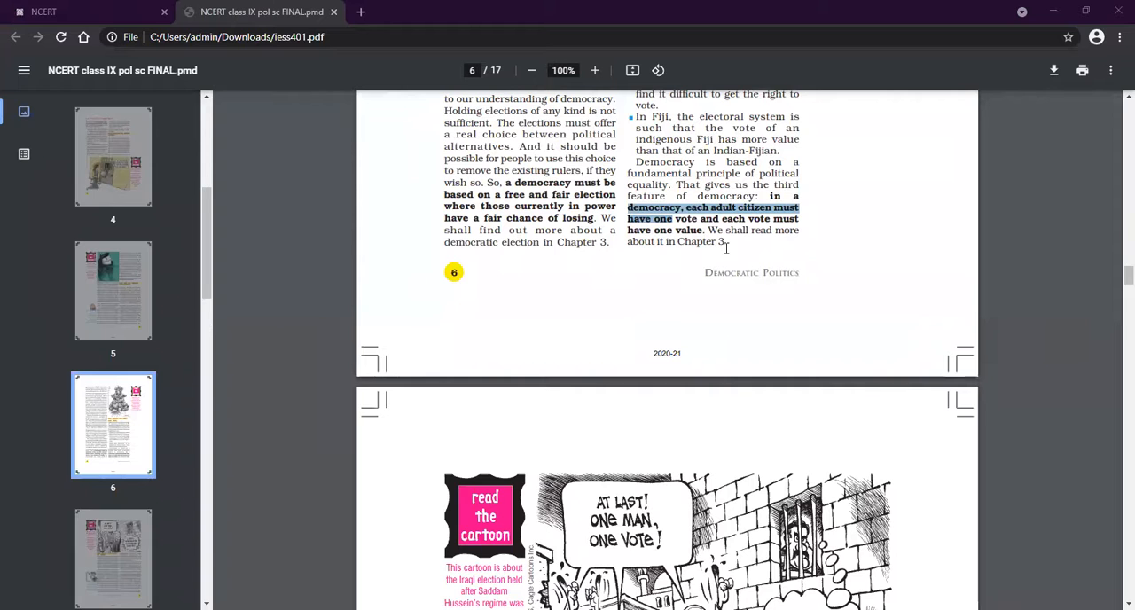
pyautogui.moveTo(868, 142)
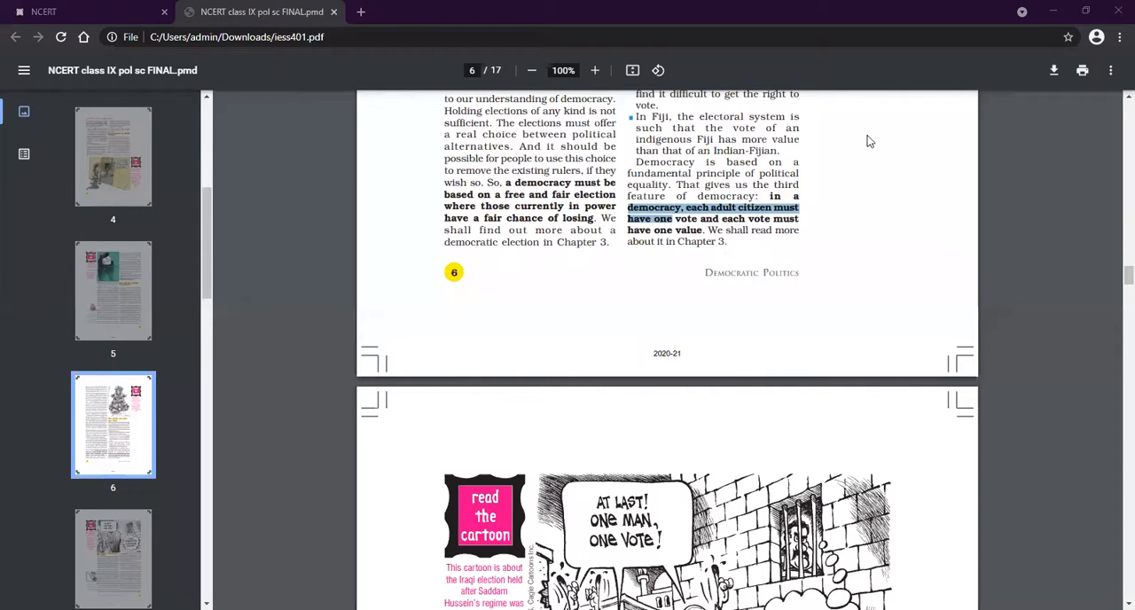
# Scroll to page 7's 'Rule of law and respect for rights' section on Zimbabwe
pyautogui.scroll(-3)
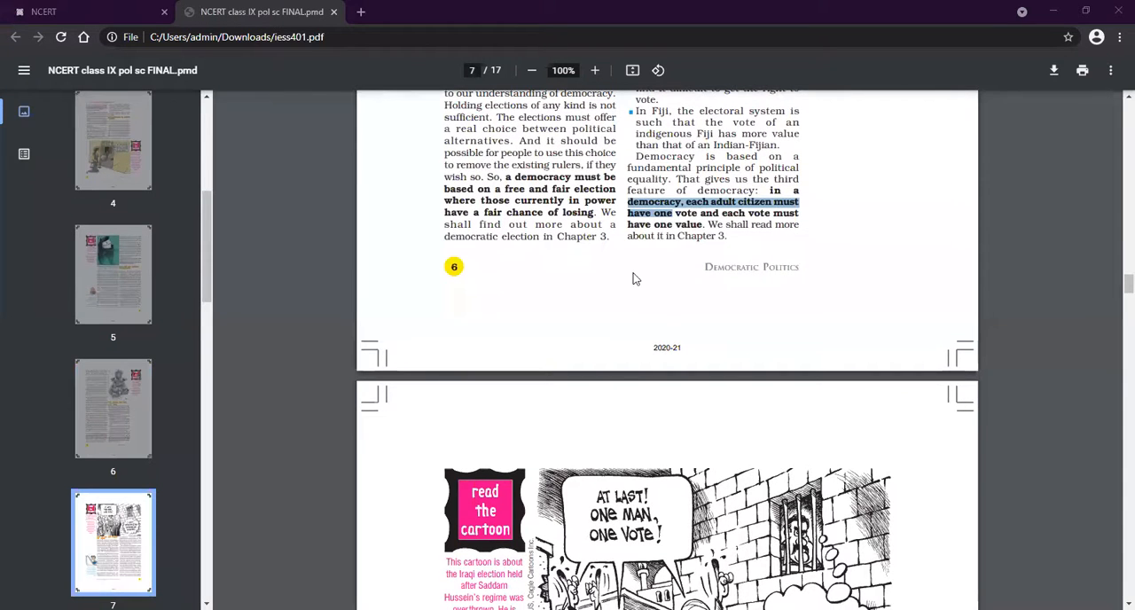
pyautogui.scroll(-3)
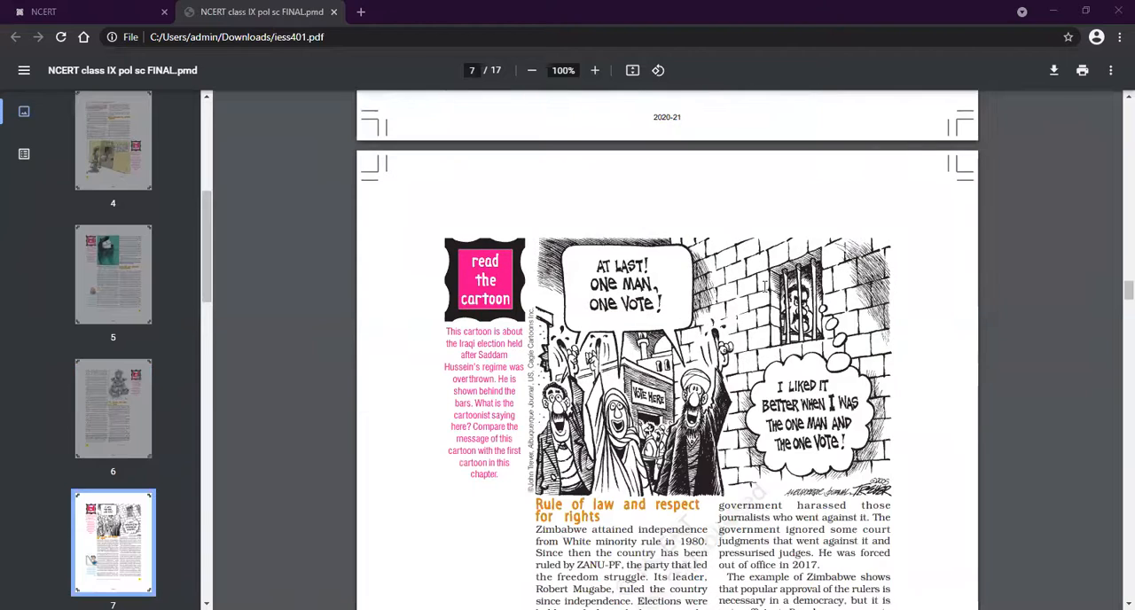
pyautogui.scroll(-3)
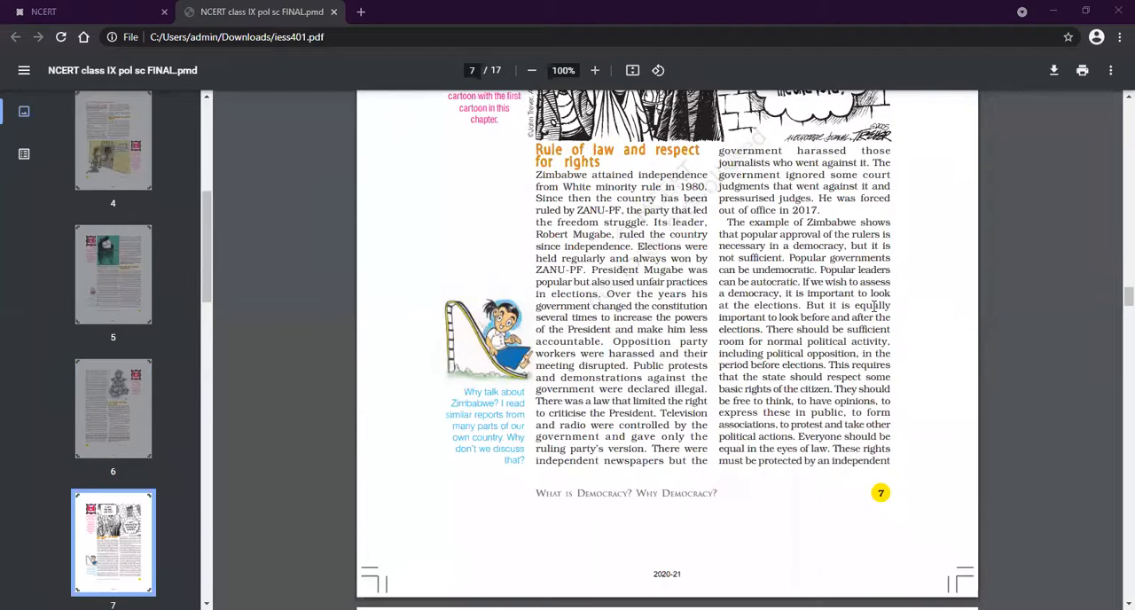
pyautogui.scroll(3)
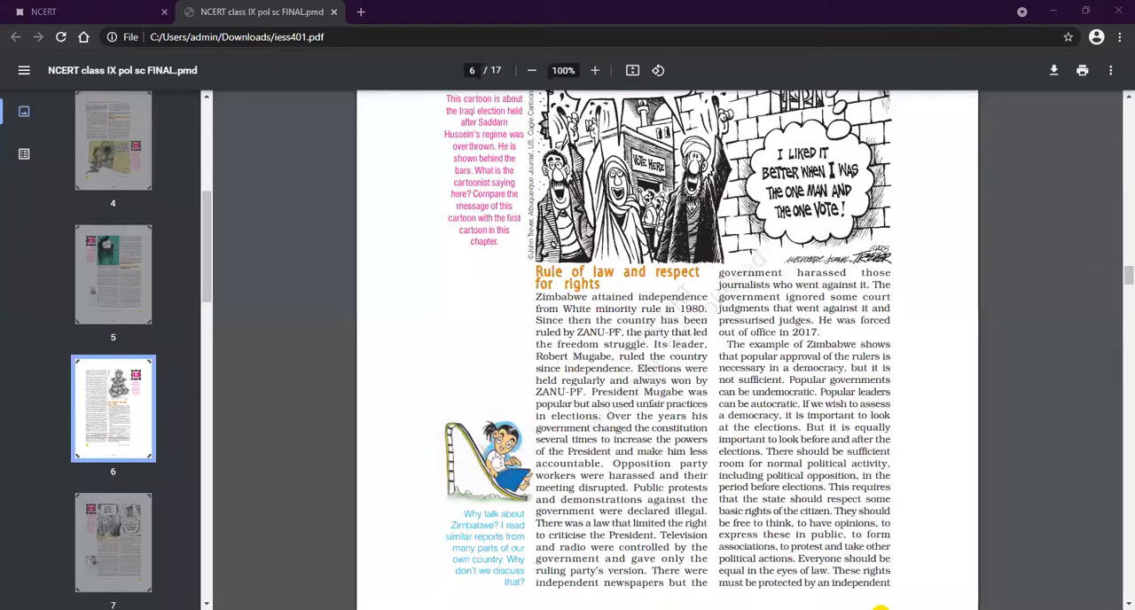
pyautogui.scroll(3)
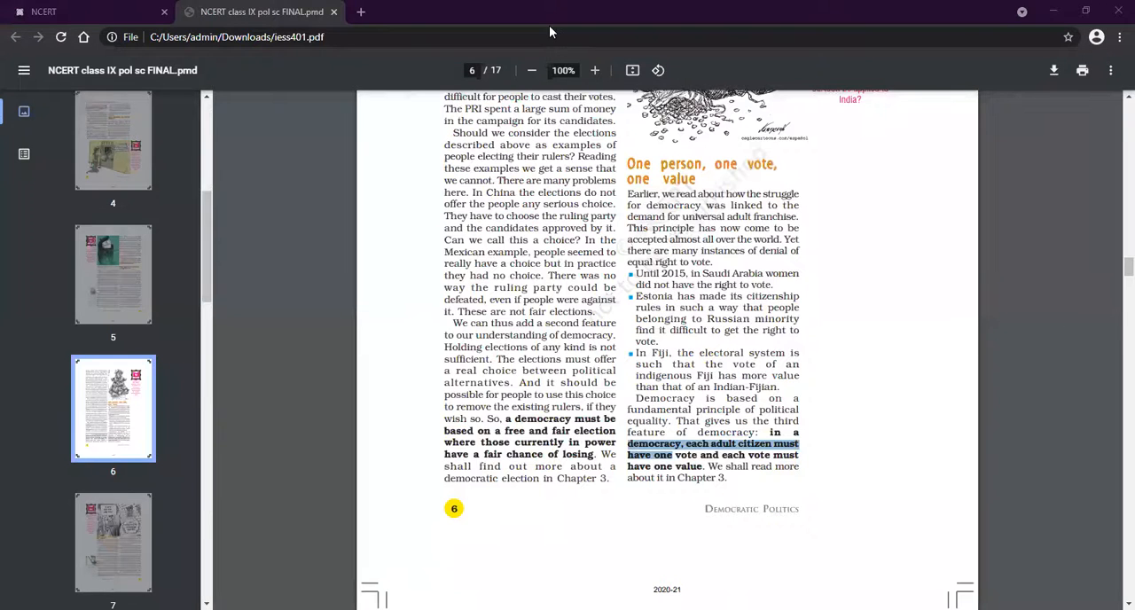
pyautogui.moveTo(1000, 401)
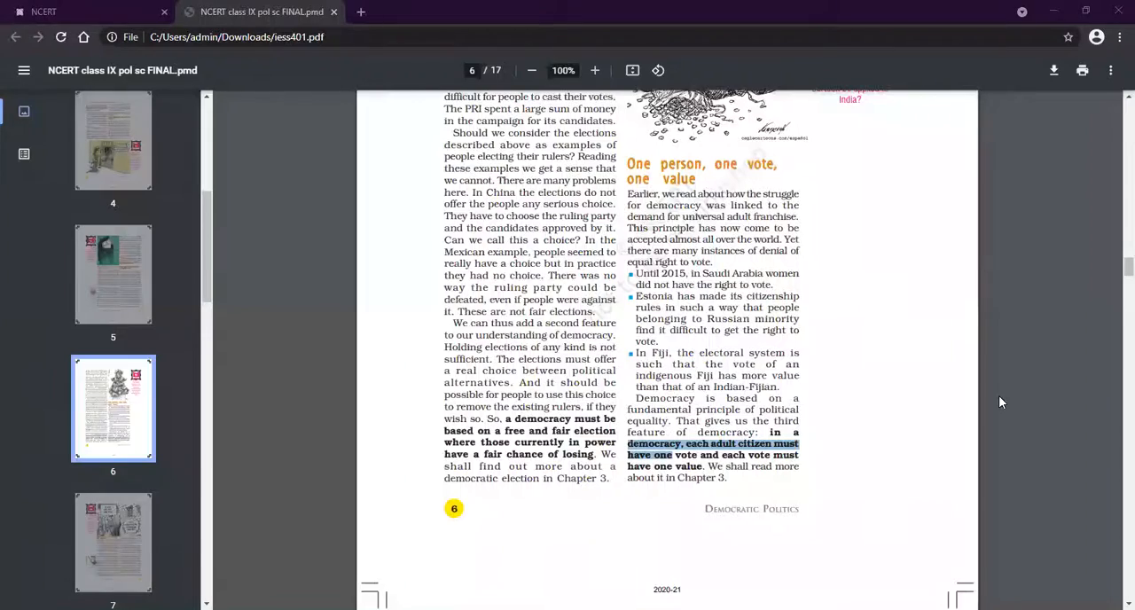
pyautogui.scroll(-3)
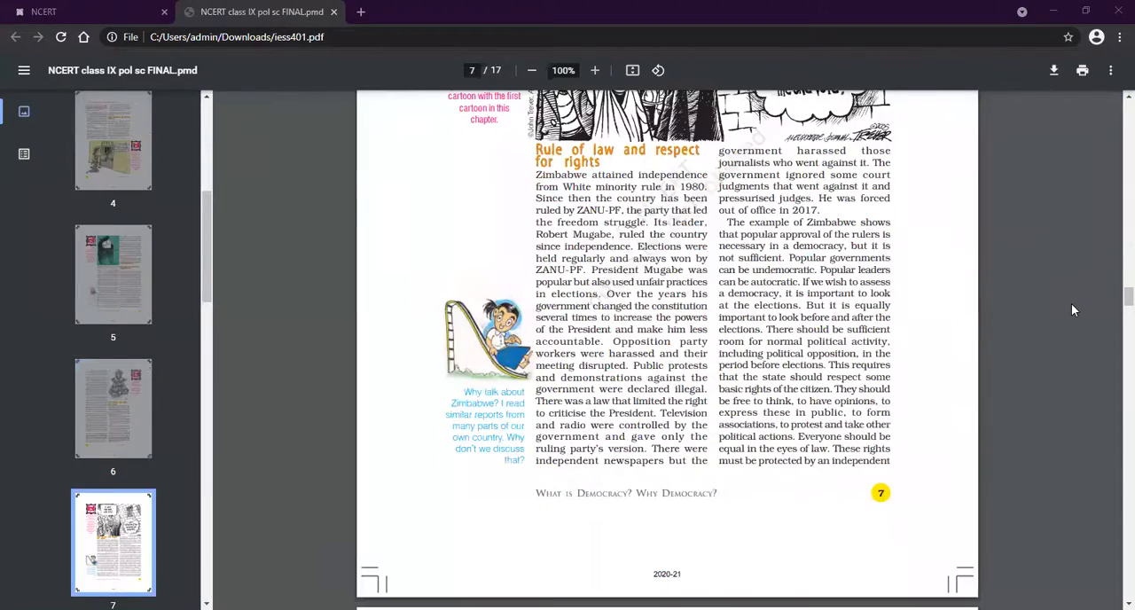
pyautogui.scroll(3)
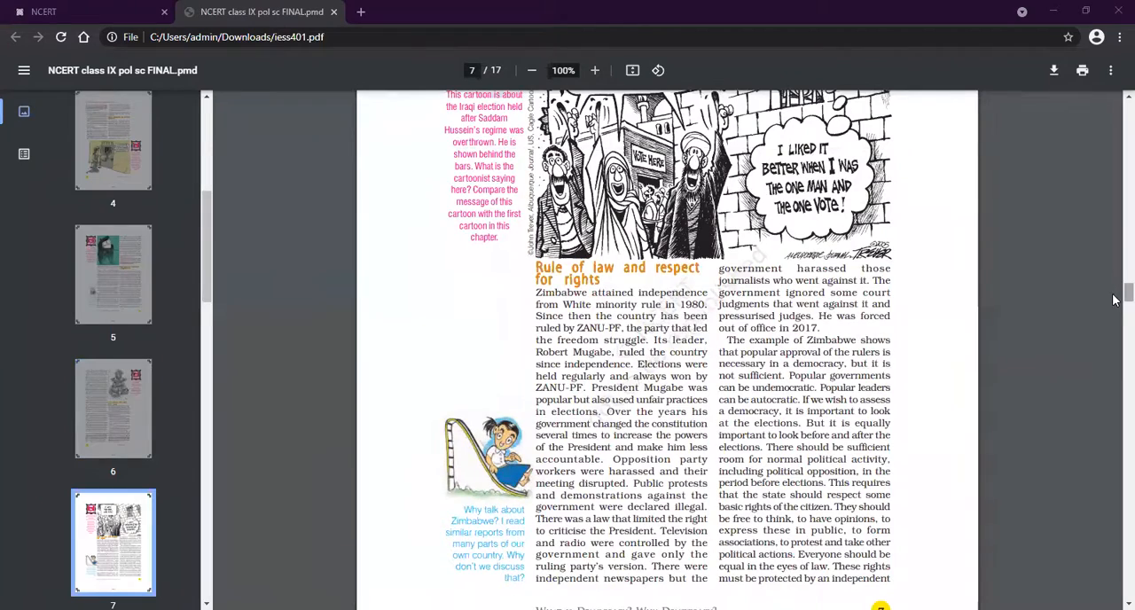
pyautogui.scroll(-3)
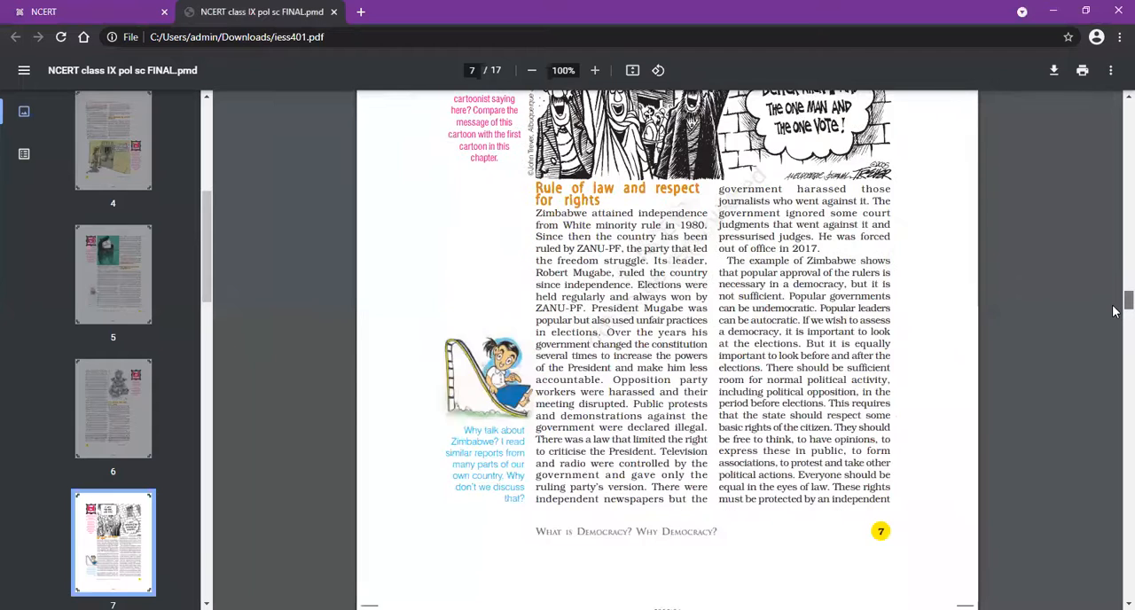
pyautogui.scroll(-3)
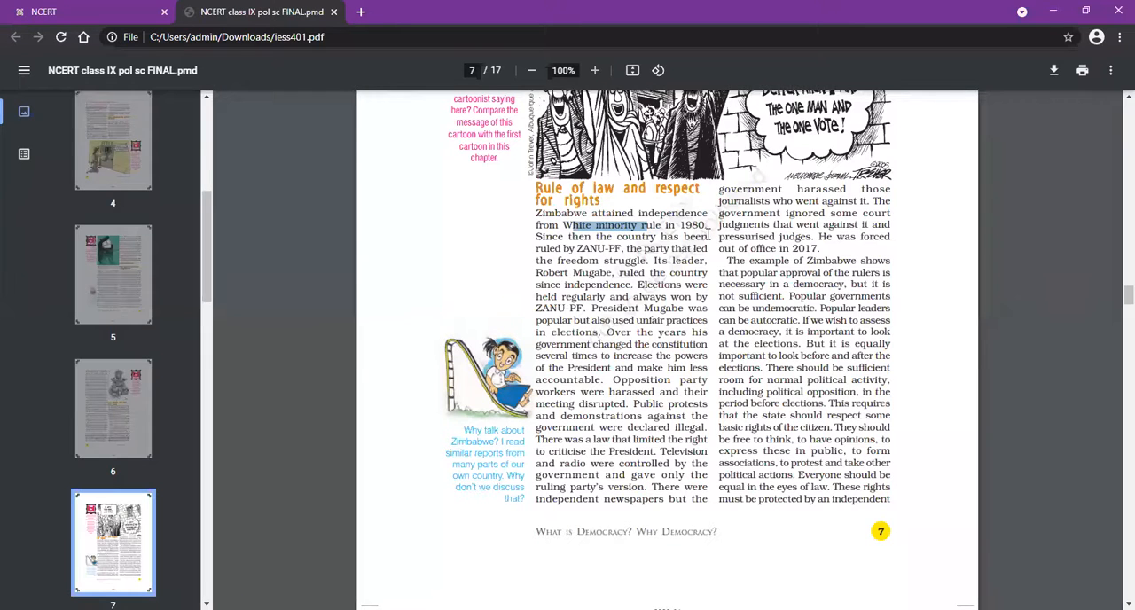
pyautogui.moveTo(561, 223); pyautogui.dragTo(667, 248)
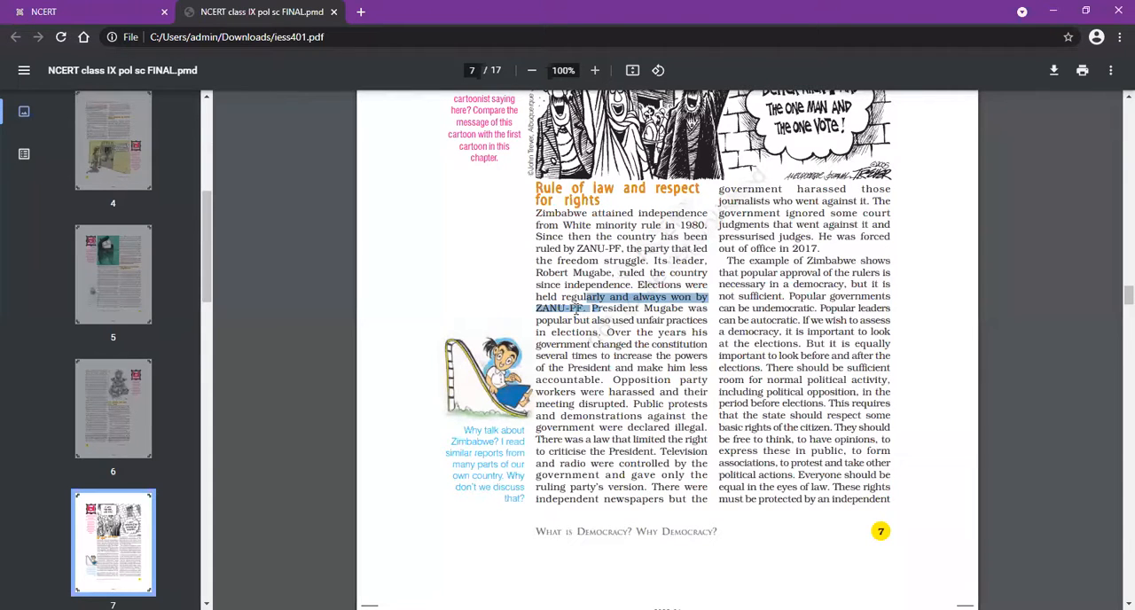
pyautogui.moveTo(645, 324)
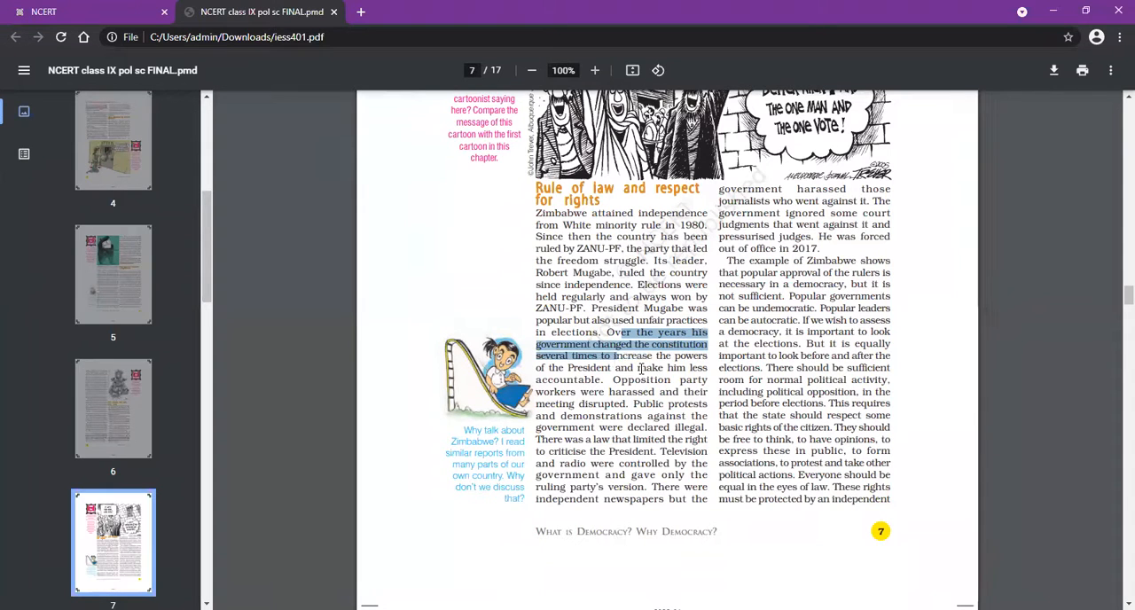
pyautogui.moveTo(637, 367); pyautogui.dragTo(611, 379)
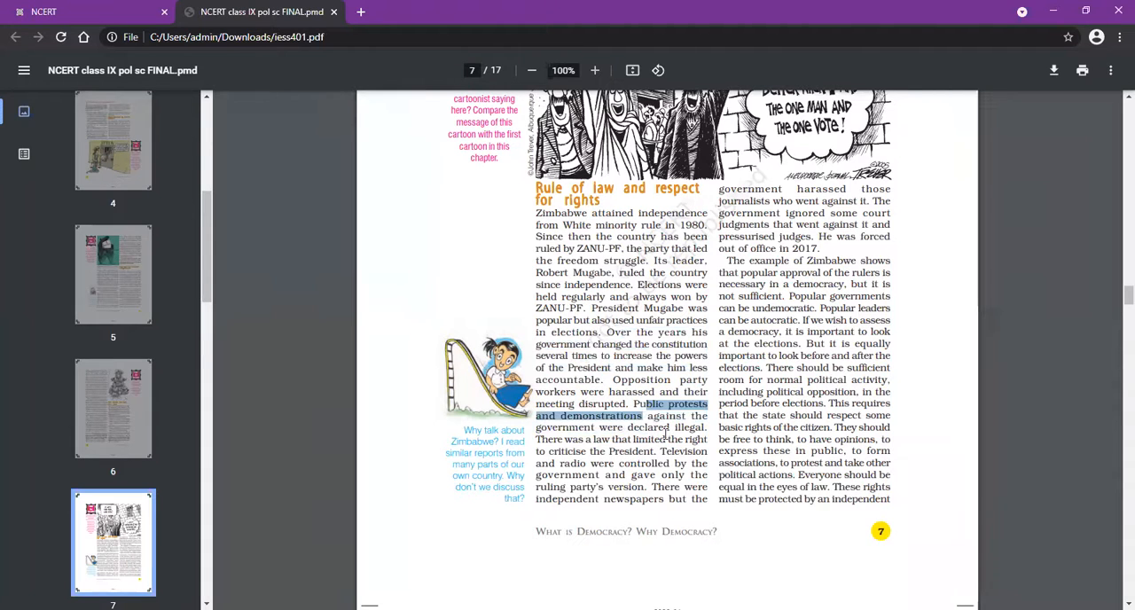
pyautogui.moveTo(631, 403); pyautogui.dragTo(706, 438)
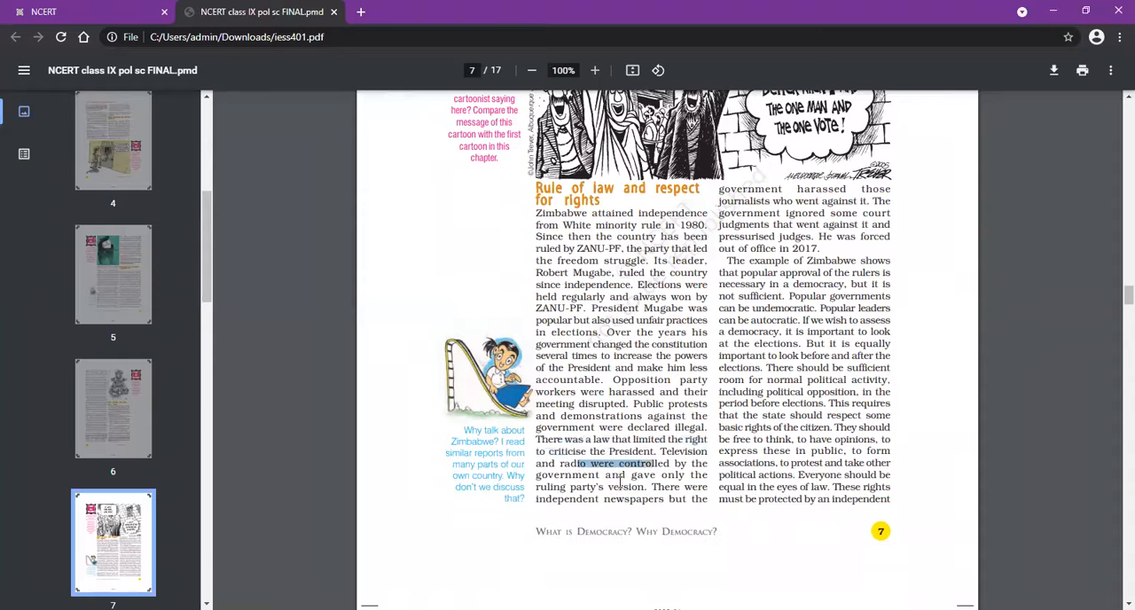
pyautogui.moveTo(567, 463); pyautogui.dragTo(642, 486)
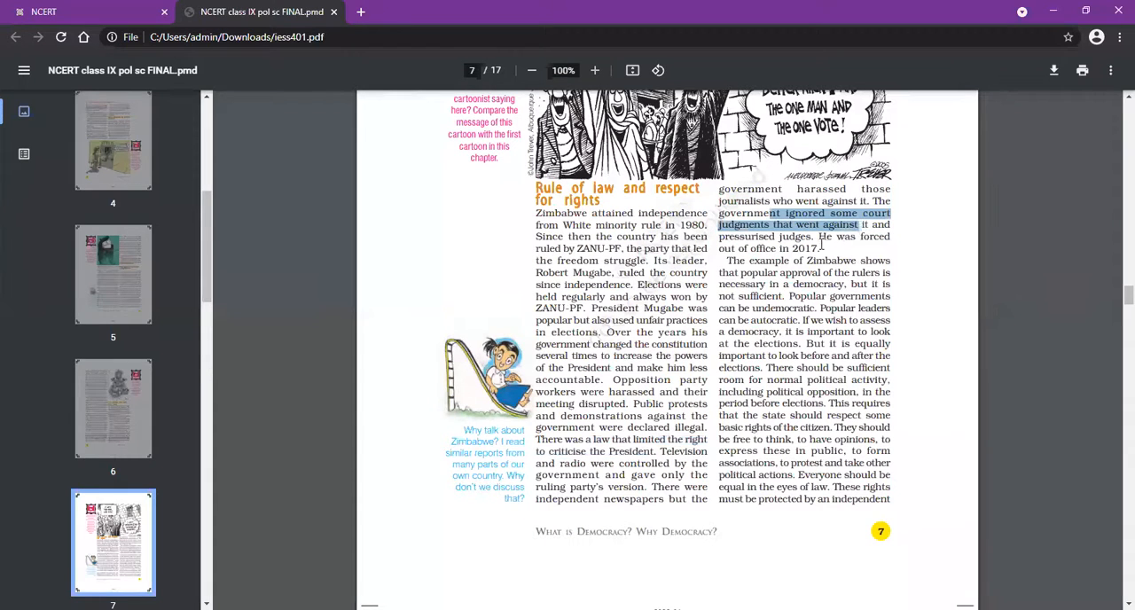
pyautogui.click(806, 252)
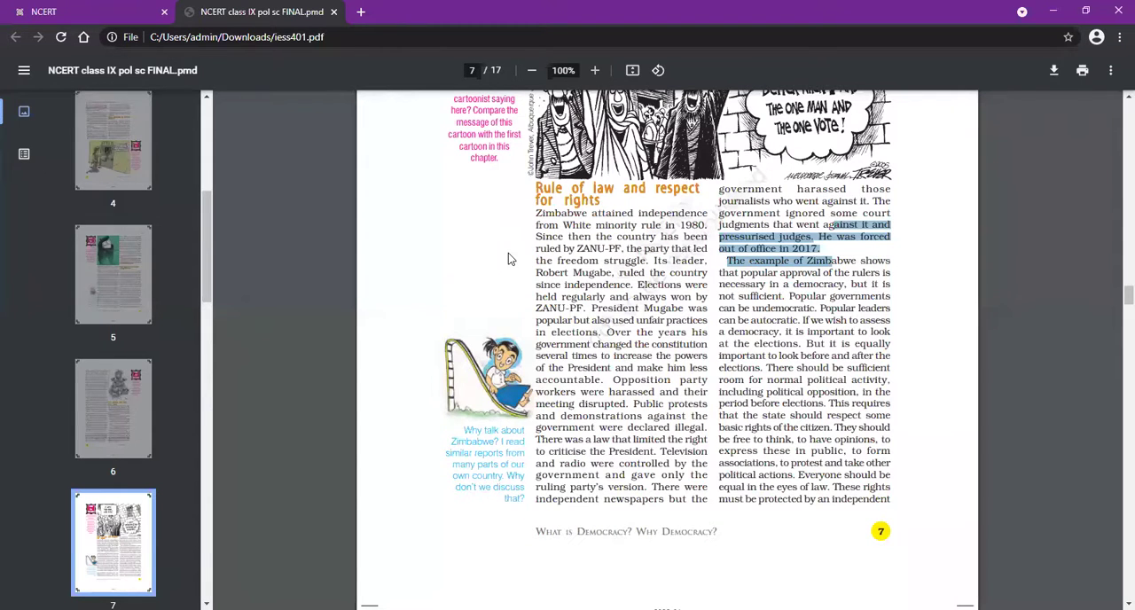
pyautogui.moveTo(337, 99)
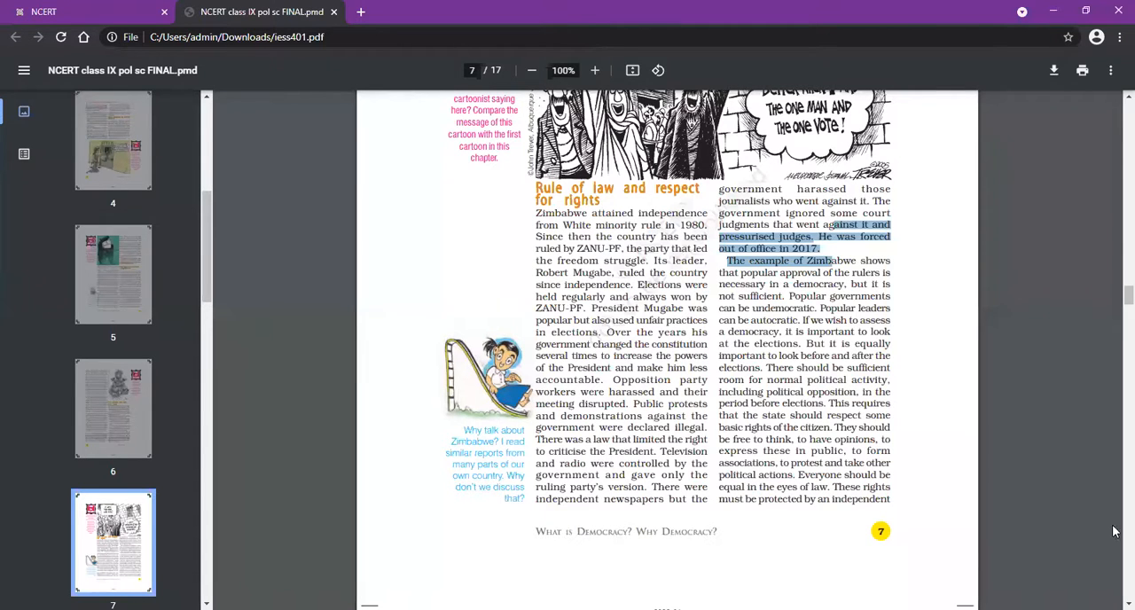
# Select 'it is equally important to look before and after the elections… normal political activity' on page 7
pyautogui.scroll(-3)
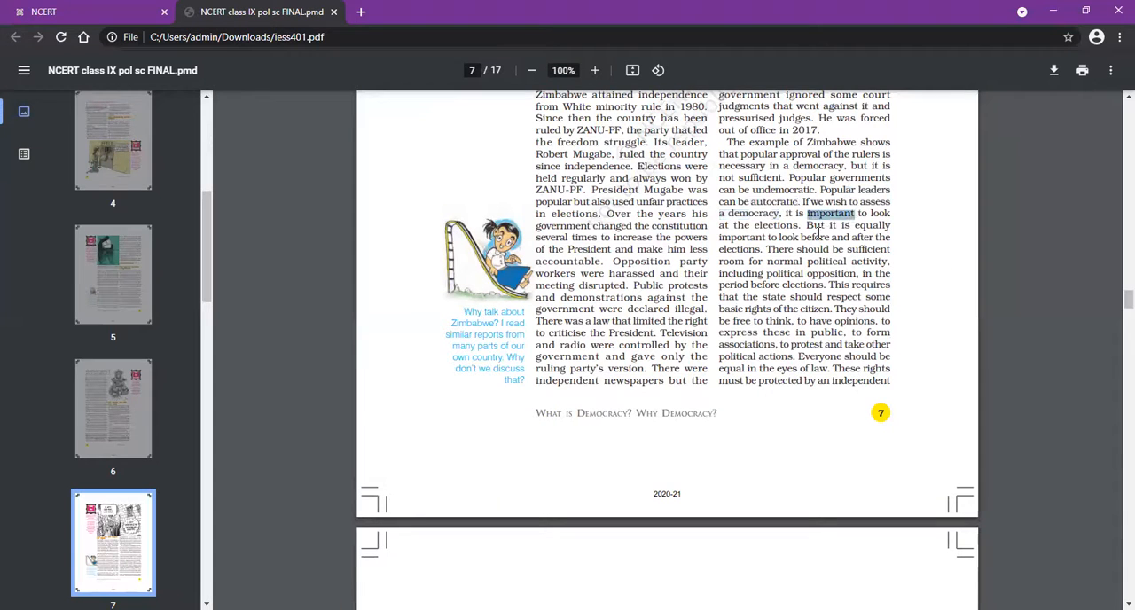
pyautogui.moveTo(805, 213); pyautogui.dragTo(800, 226)
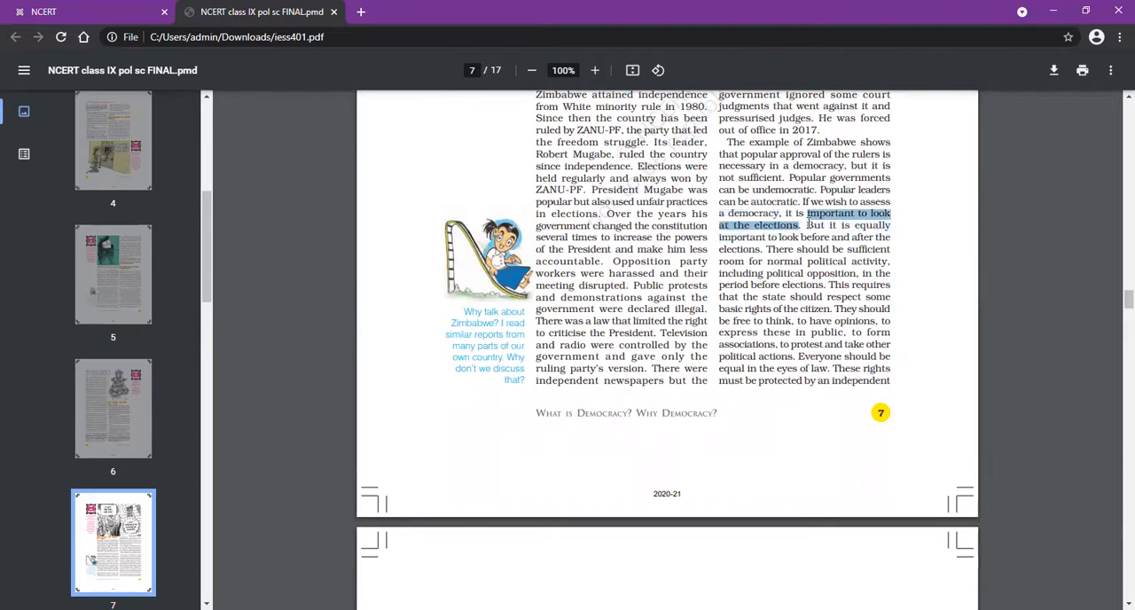
pyautogui.moveTo(801, 224); pyautogui.dragTo(886, 261)
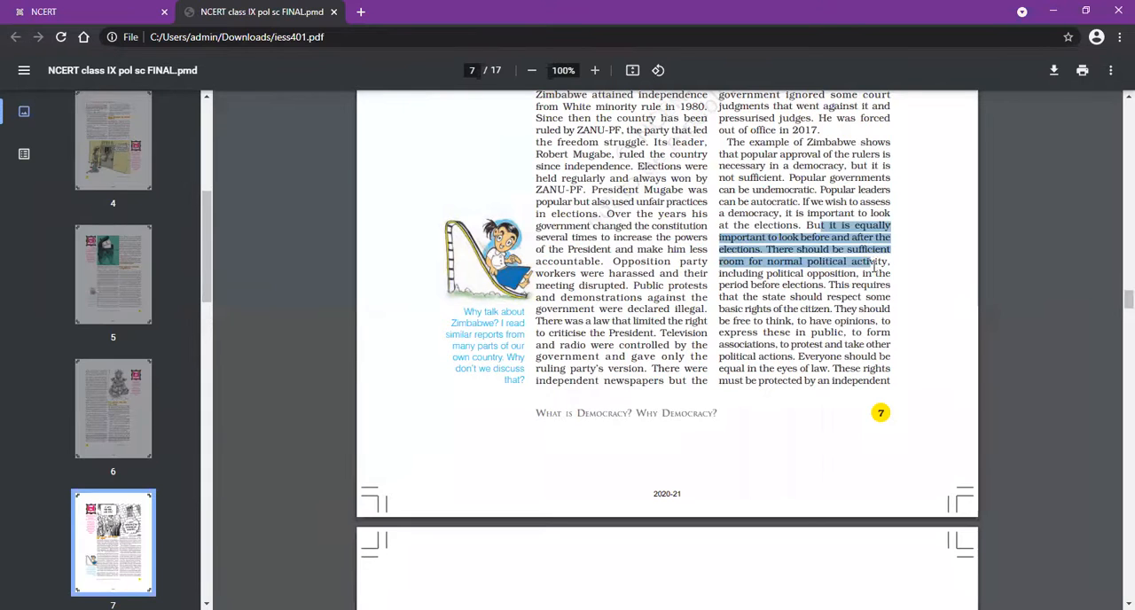
pyautogui.moveTo(816, 273)
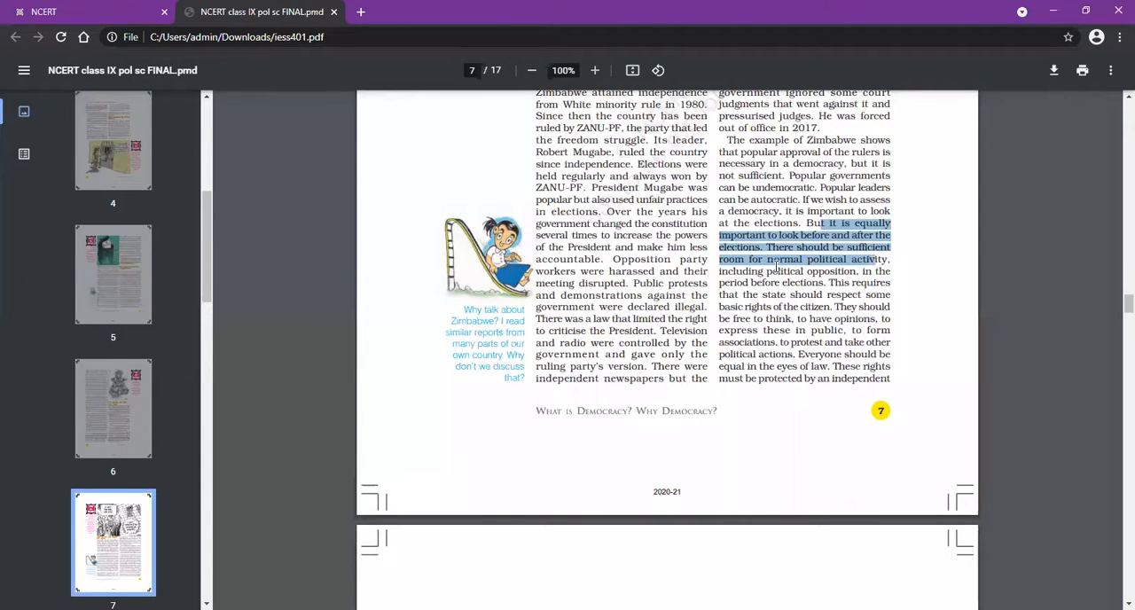
pyautogui.scroll(-3)
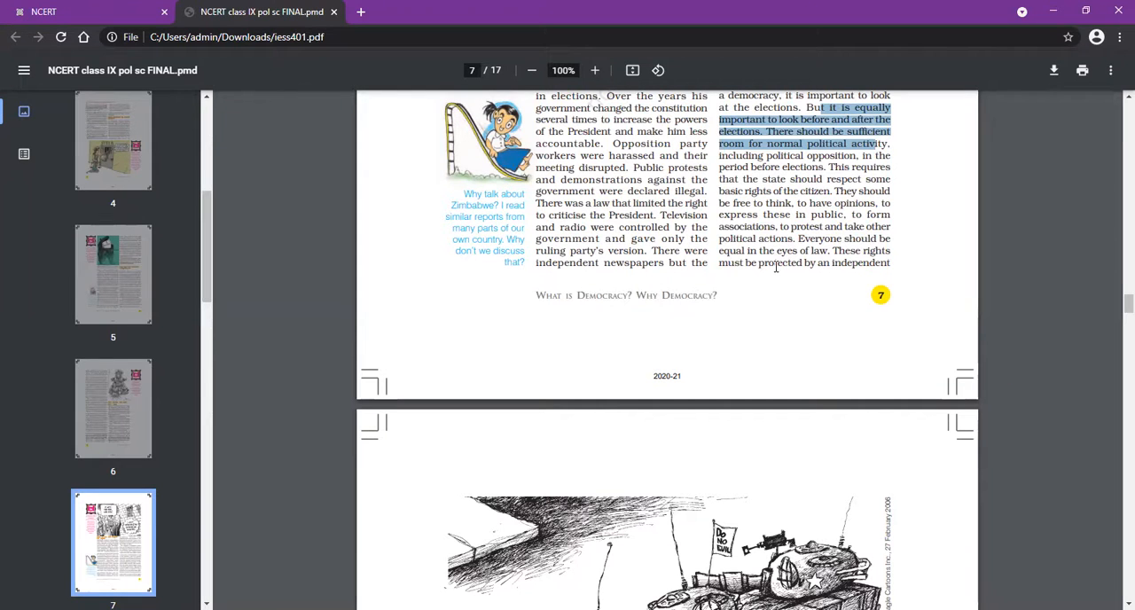
# Scroll down to page 8's tank cartoon, then back up to page 7's 'One man, one vote' cartoon
pyautogui.scroll(-3)
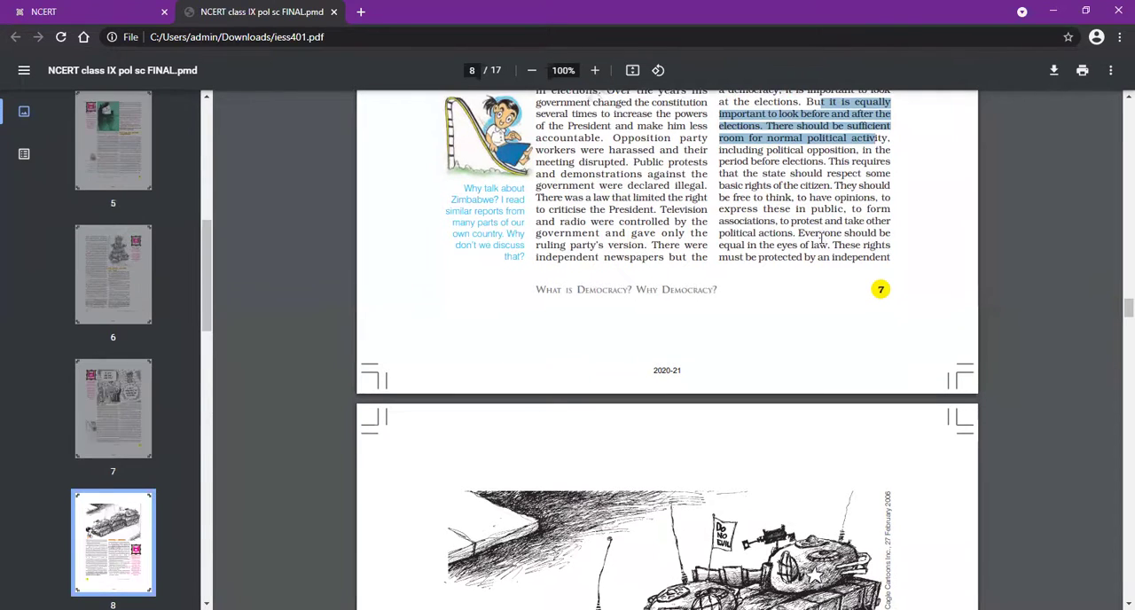
pyautogui.scroll(-3)
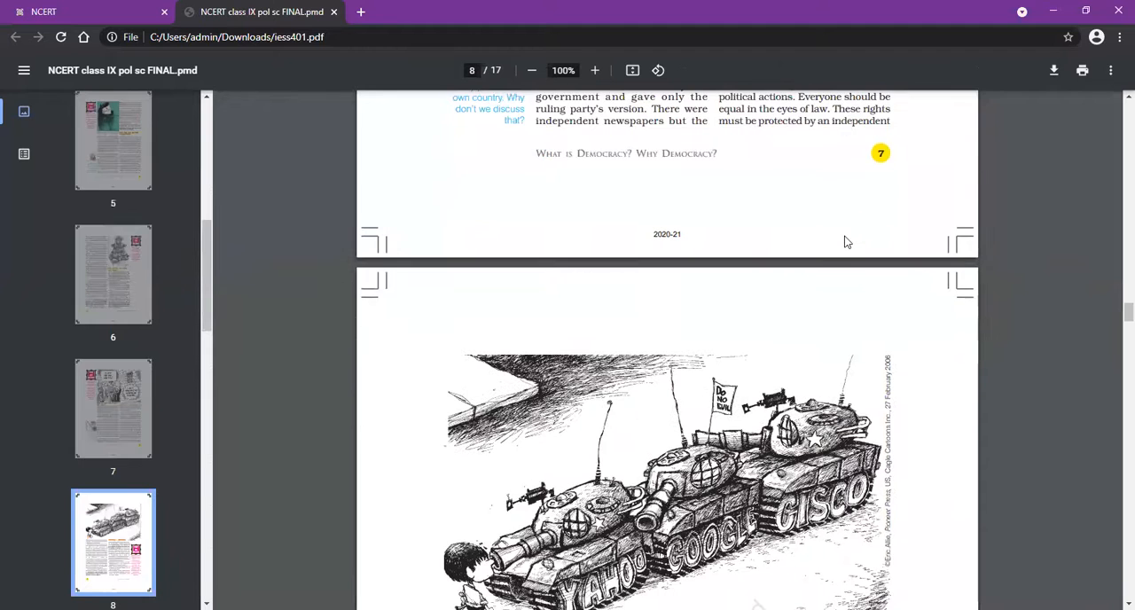
pyautogui.scroll(-3)
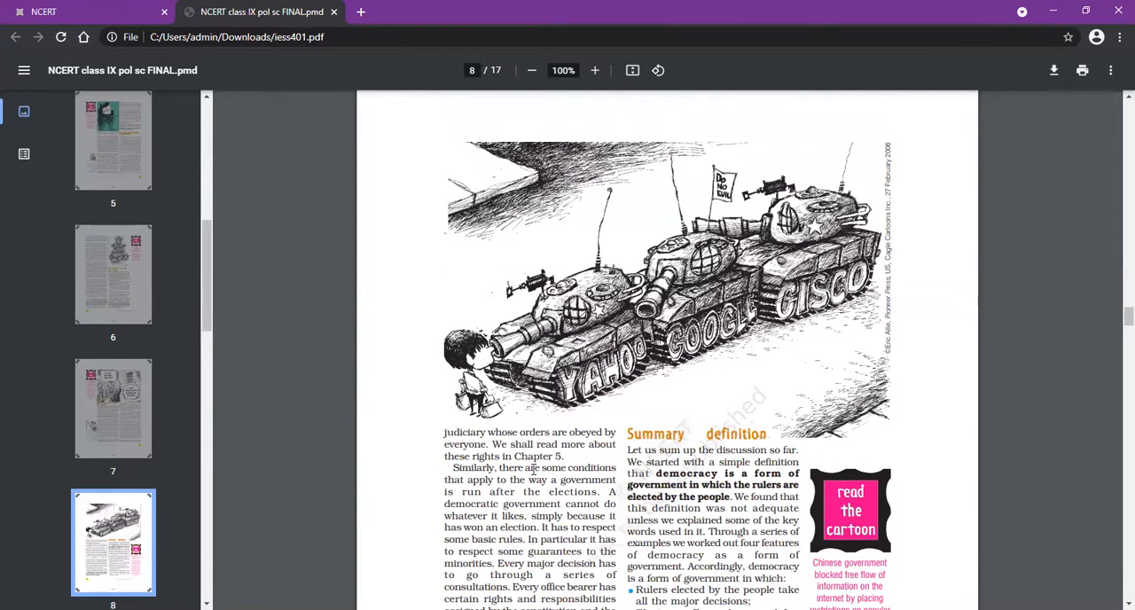
pyautogui.scroll(3)
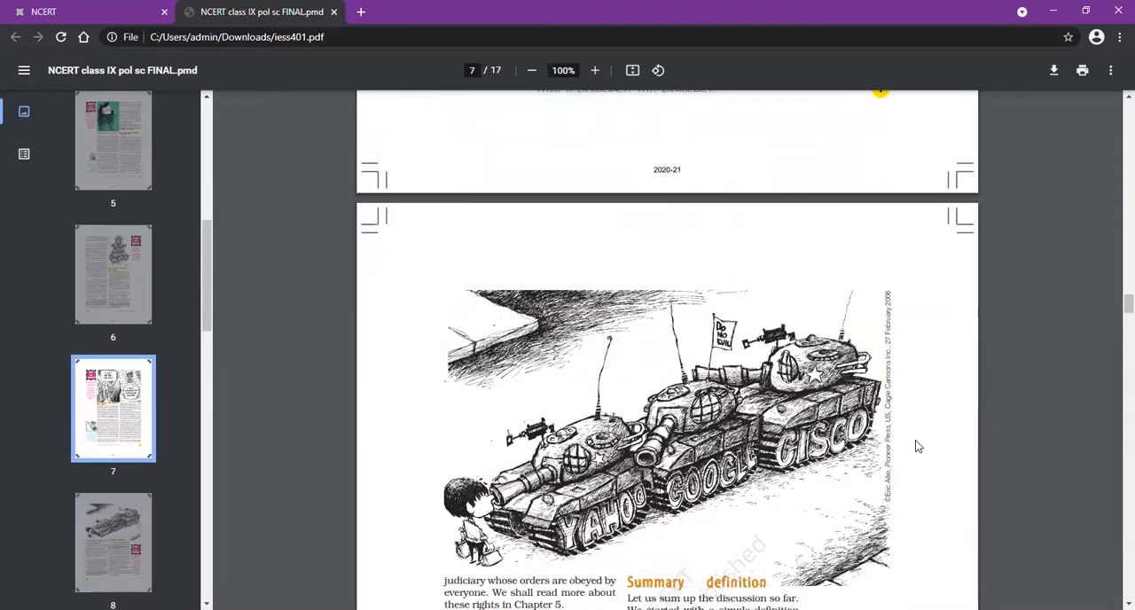
pyautogui.scroll(3)
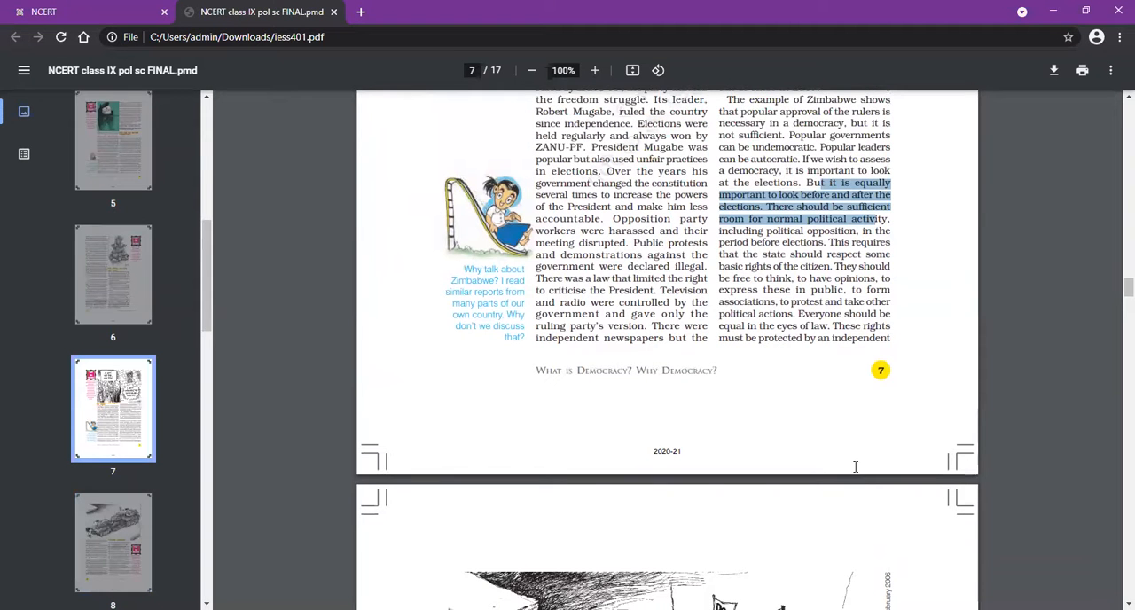
pyautogui.scroll(3)
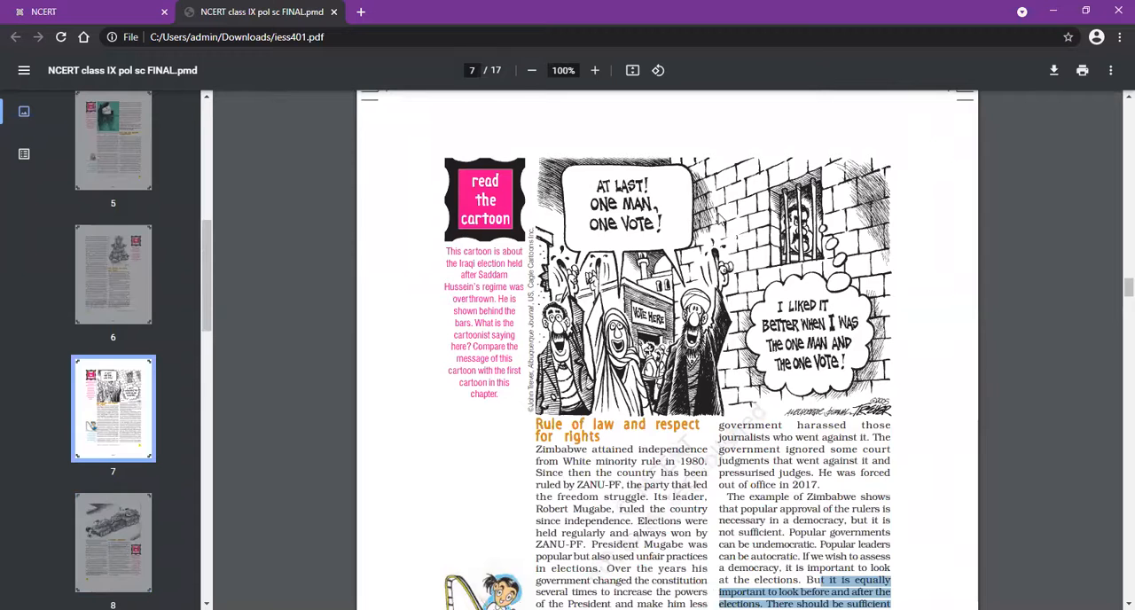
# Scroll down page 7 to the 'Rule of law and respect for rights' heading
pyautogui.scroll(-3)
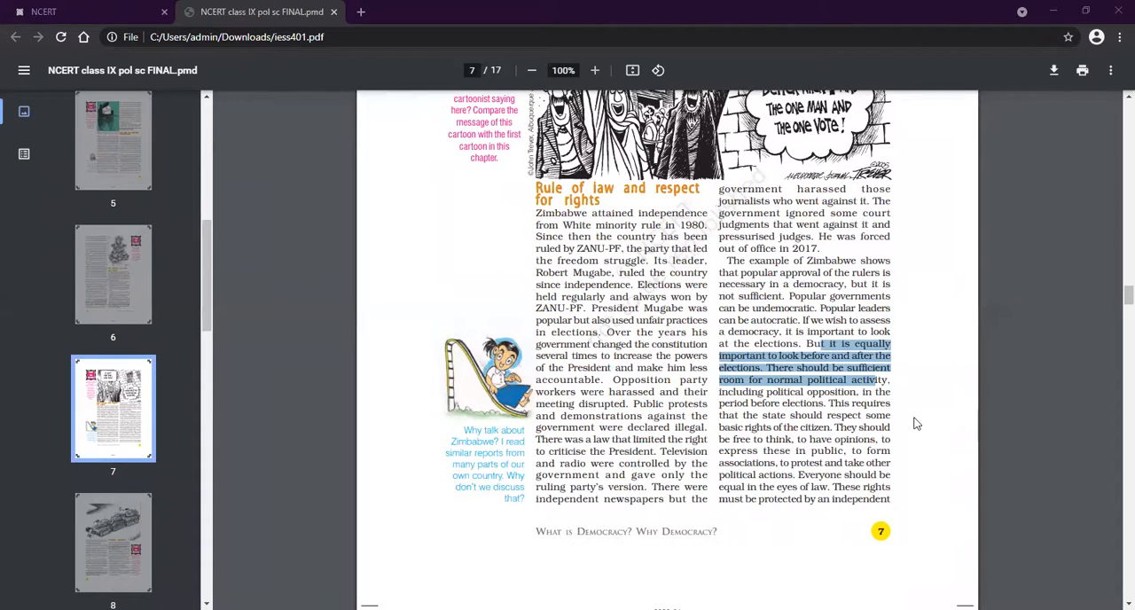
# Scroll past page 9 and back up to page 8's 'Summary definition' of democracy
pyautogui.scroll(-3)
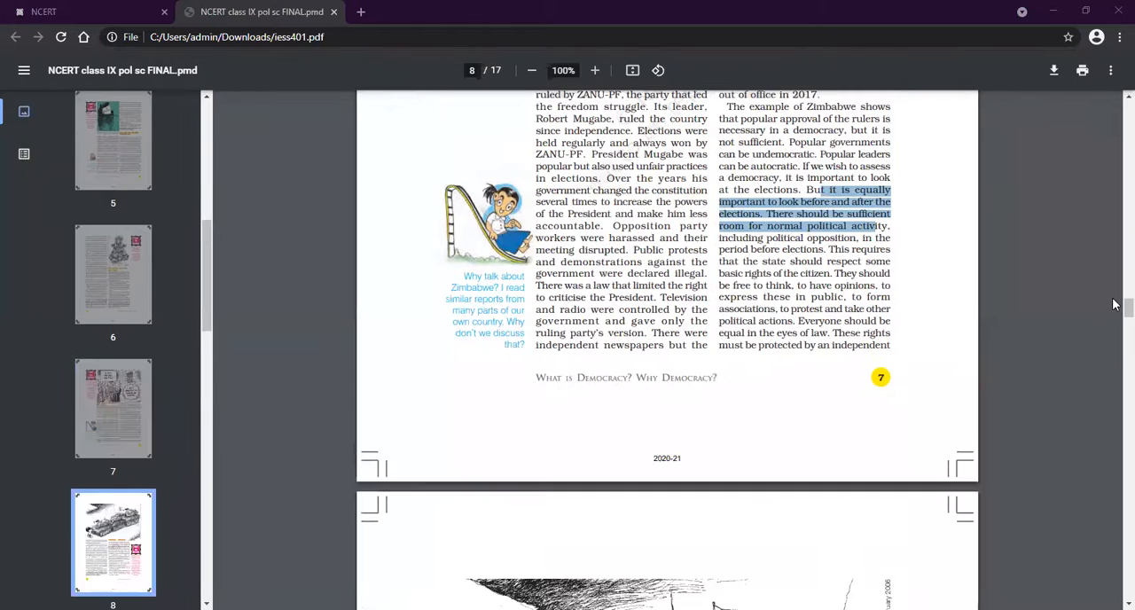
pyautogui.scroll(-3)
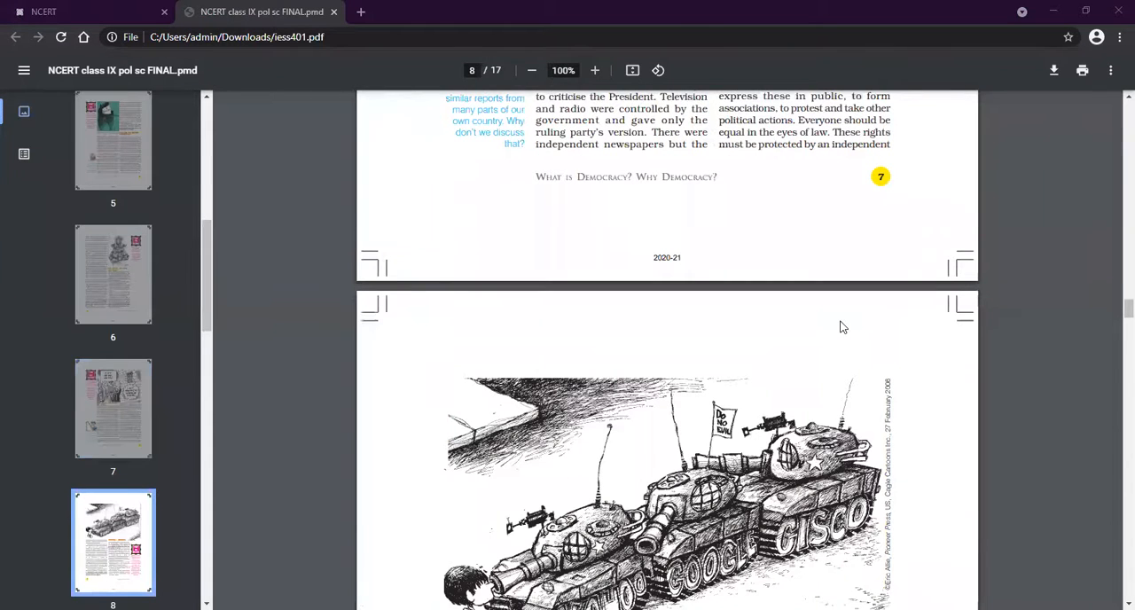
pyautogui.scroll(-3)
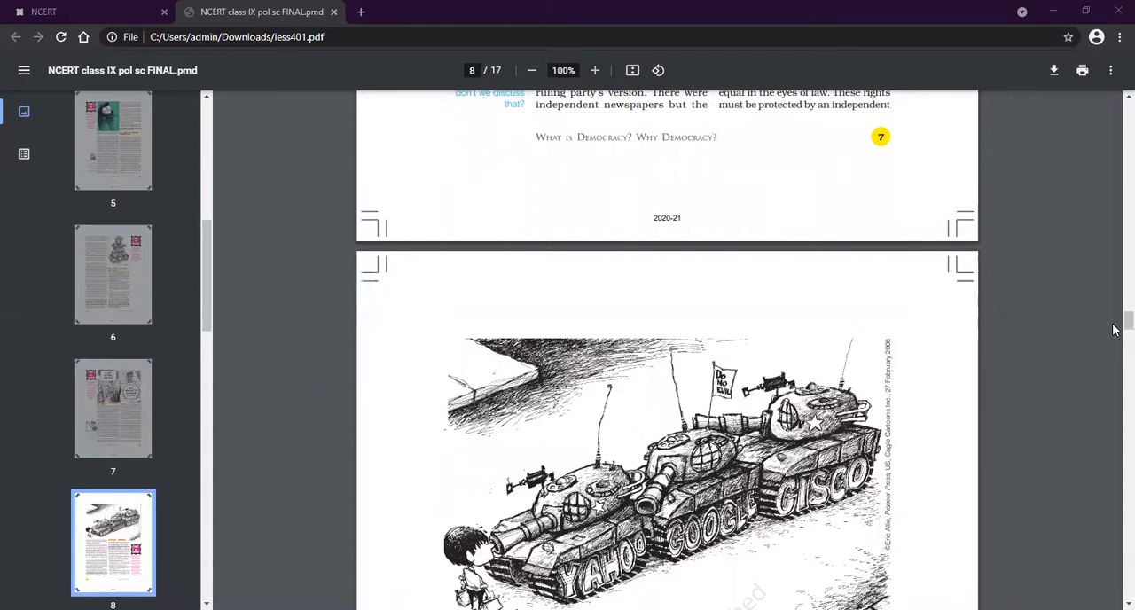
pyautogui.scroll(-3)
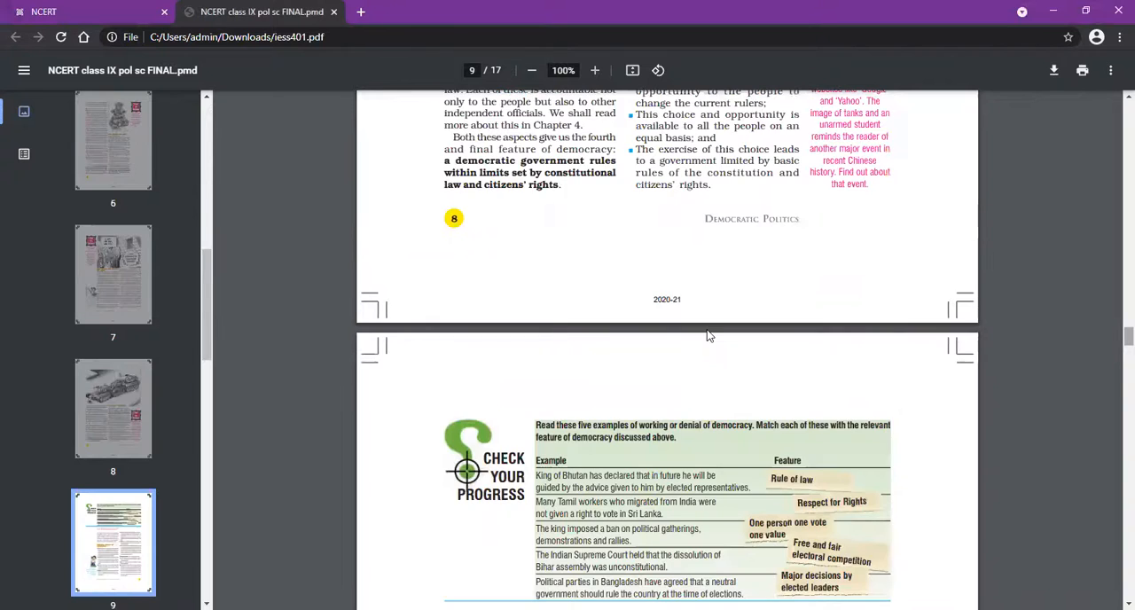
pyautogui.scroll(3)
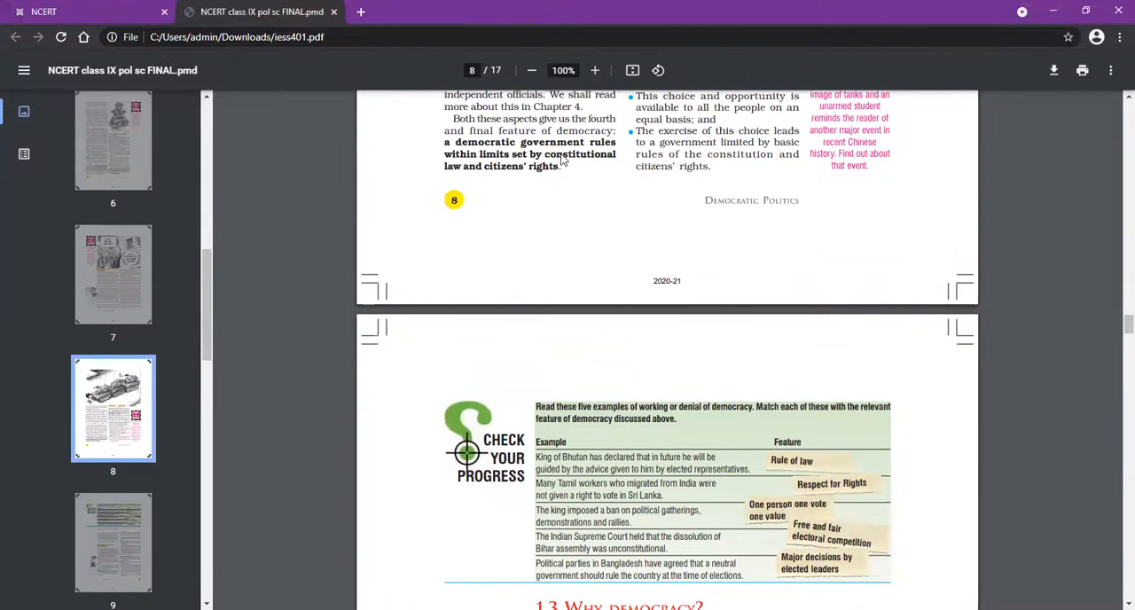
pyautogui.scroll(3)
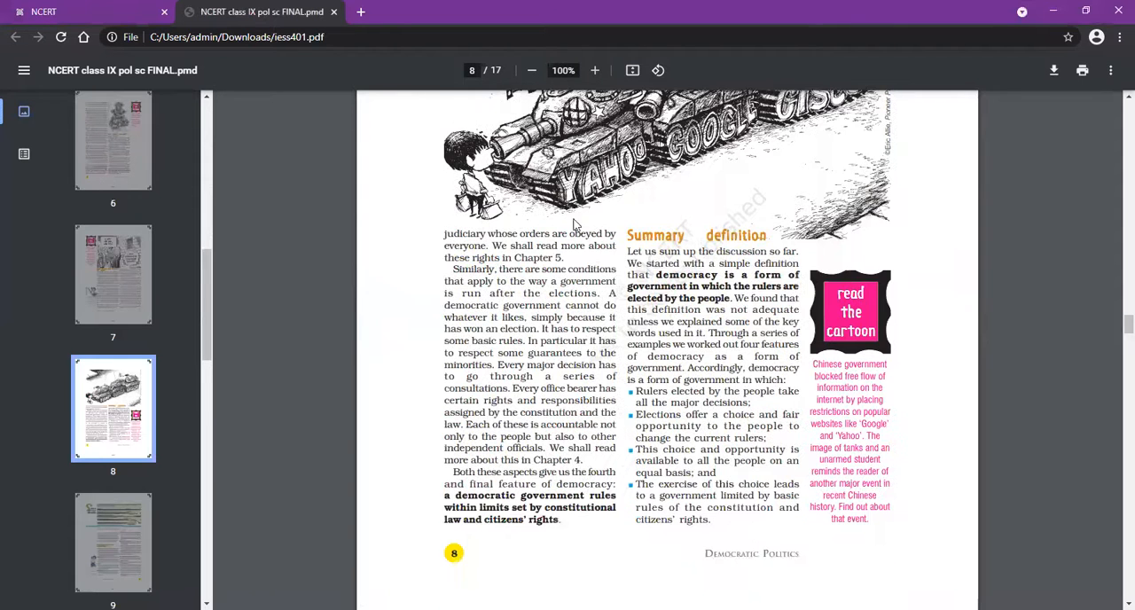
pyautogui.moveTo(510, 284)
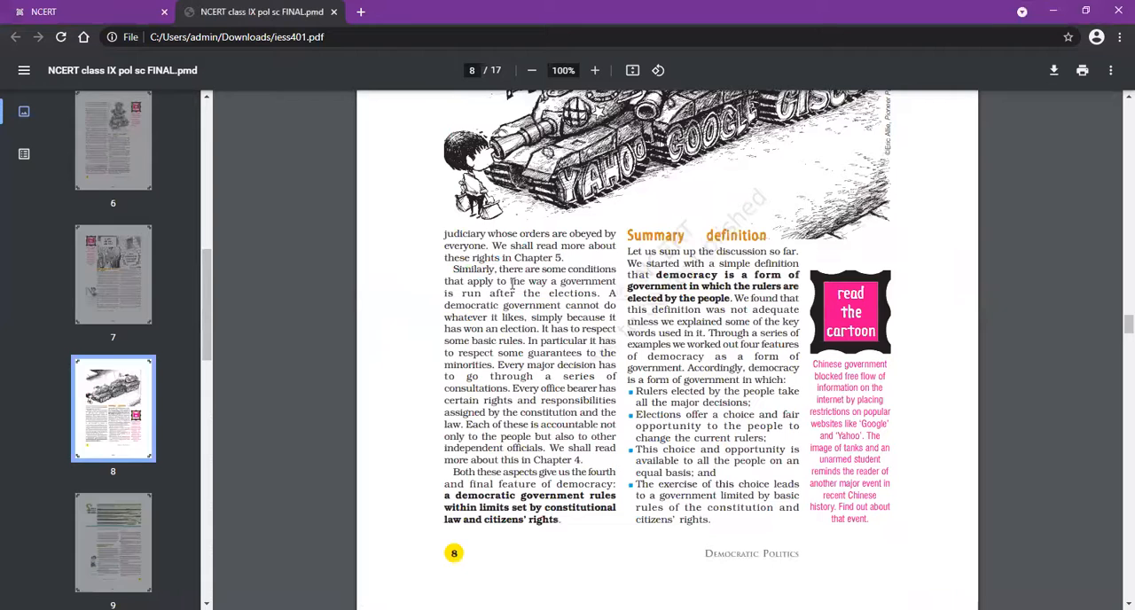
# Select 'the way a government is run after the elections' in page 8's left column
pyautogui.moveTo(511, 280); pyautogui.dragTo(603, 292)
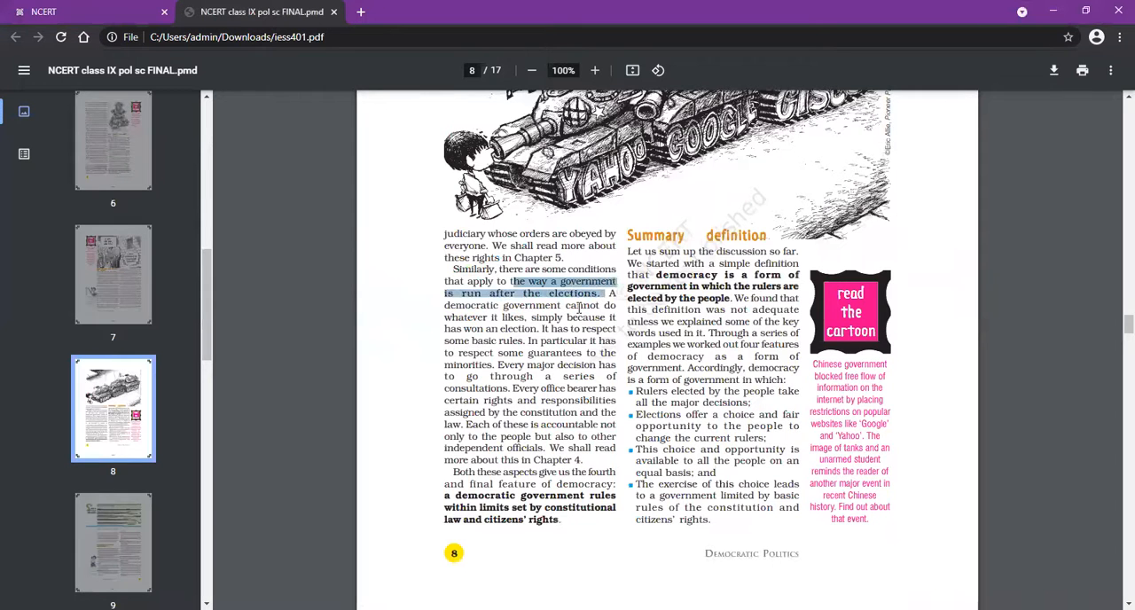
pyautogui.moveTo(611, 292); pyautogui.dragTo(603, 305)
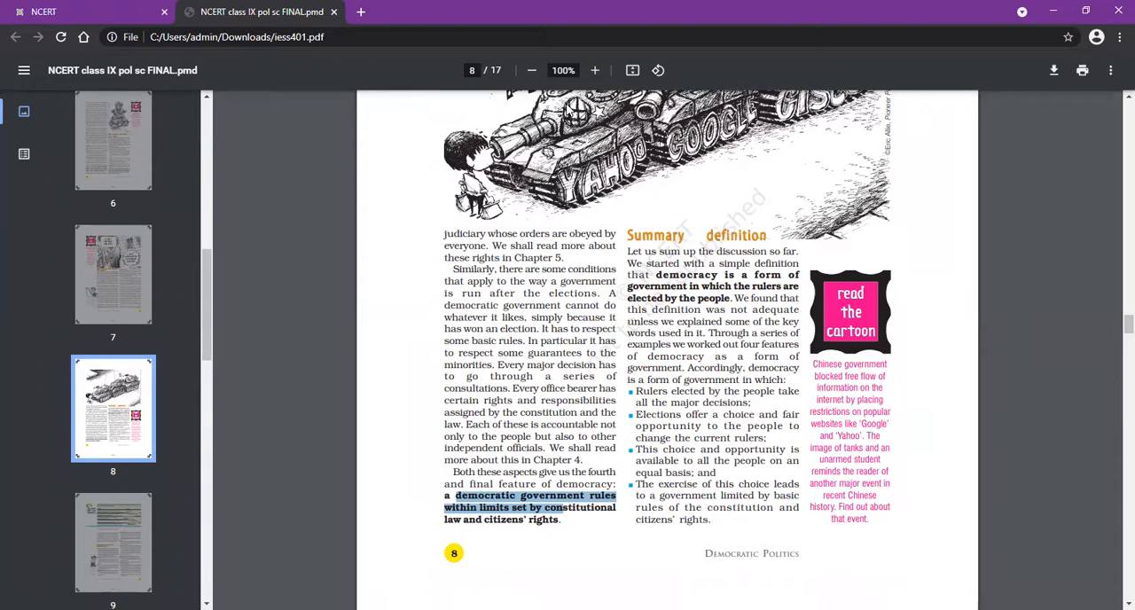
pyautogui.moveTo(498, 103)
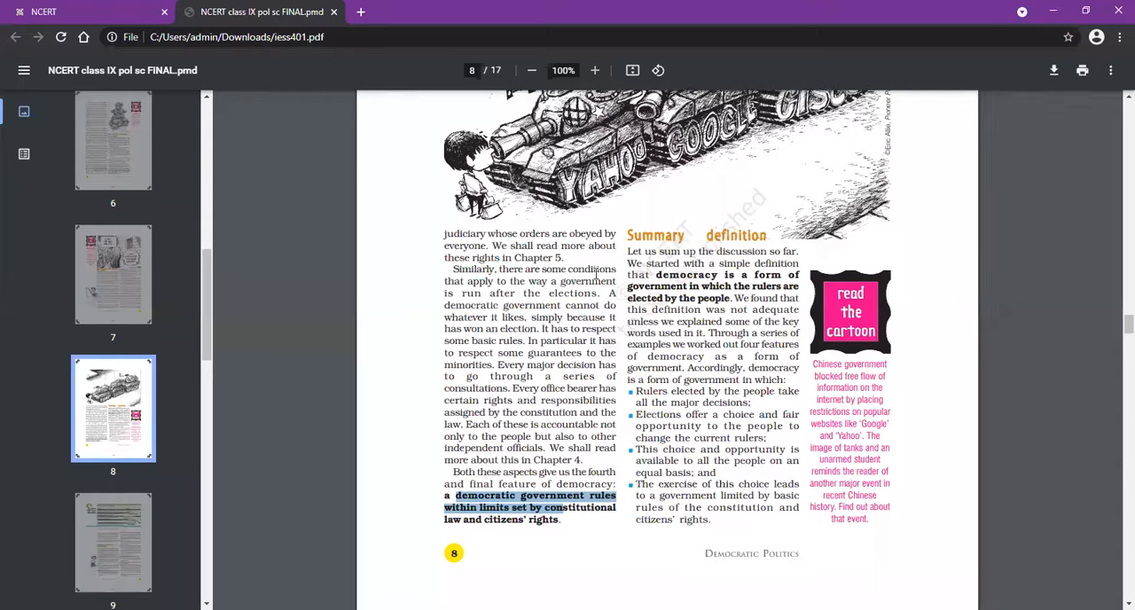
pyautogui.moveTo(700, 369)
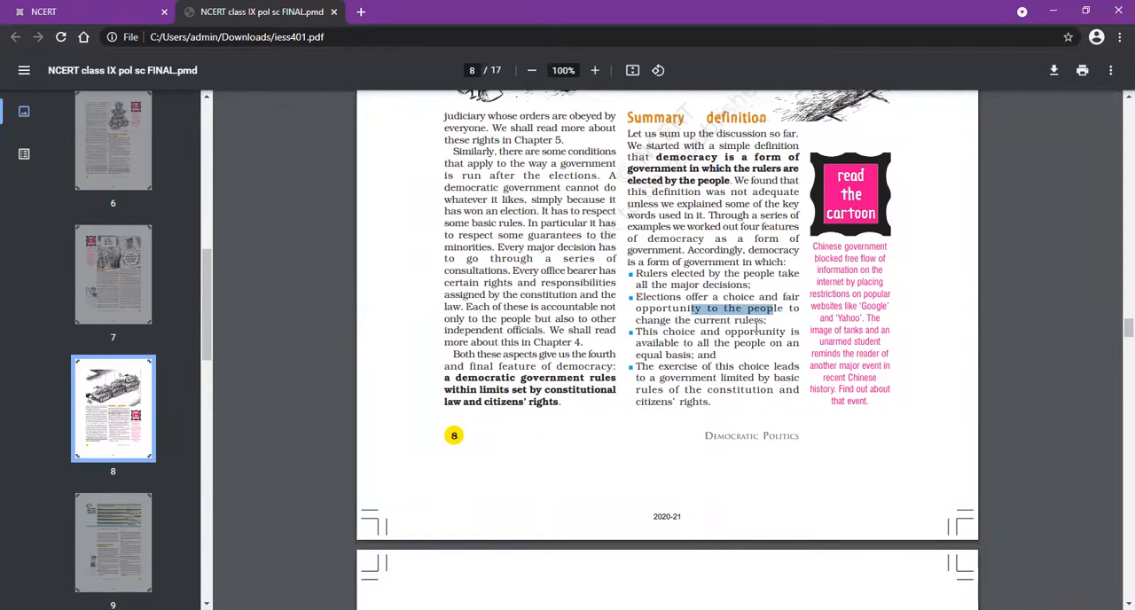
pyautogui.moveTo(699, 335)
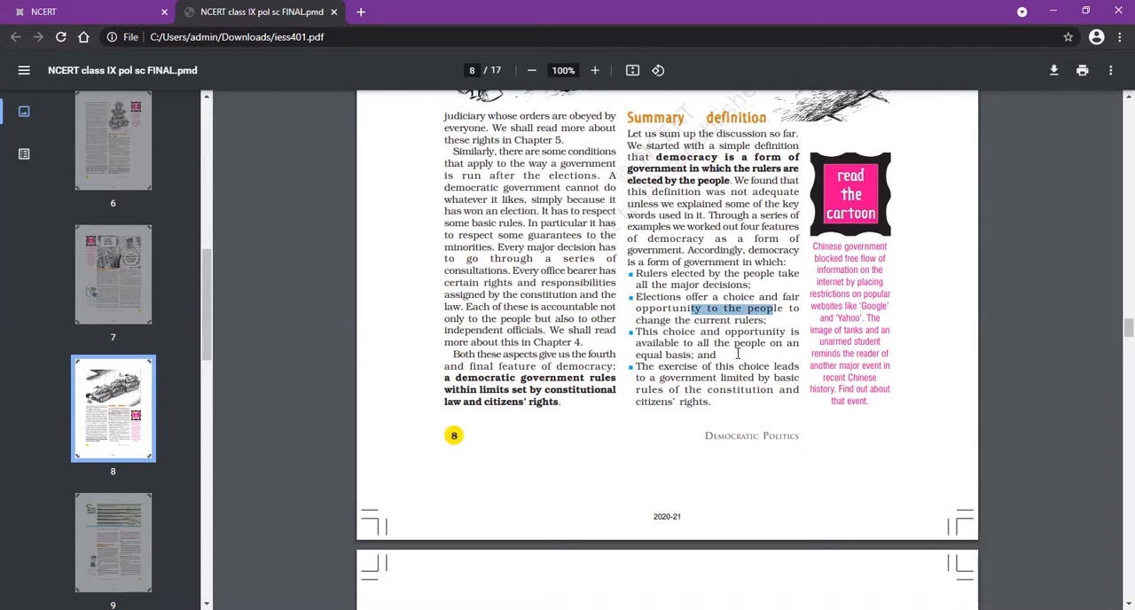
# Scroll down to page 9's Check Your Progress box, then back to page 8's last summary bullet
pyautogui.scroll(-3)
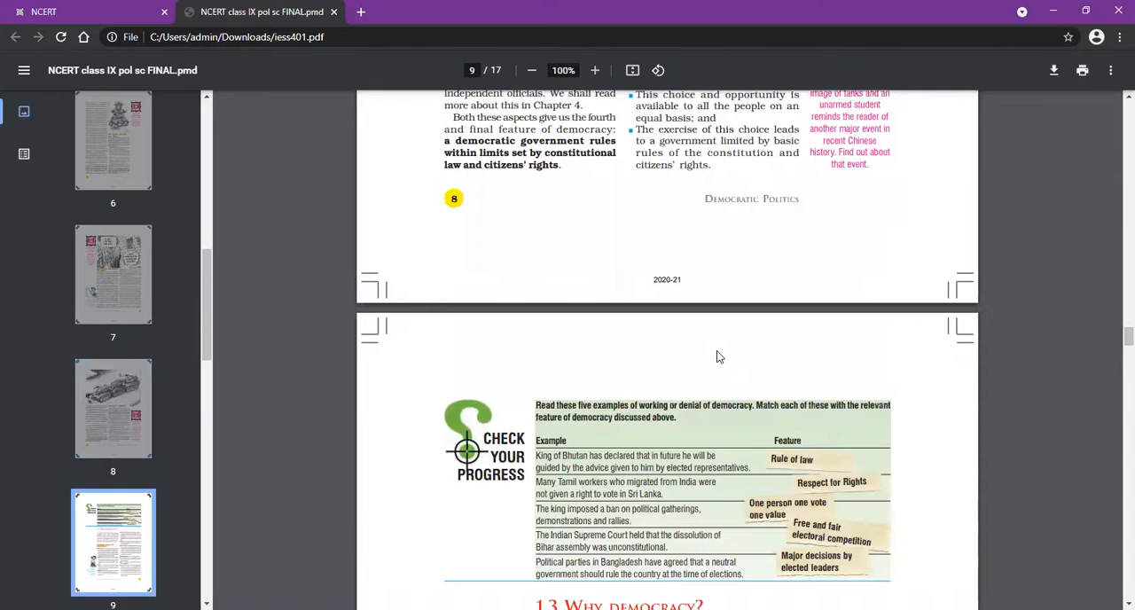
pyautogui.scroll(3)
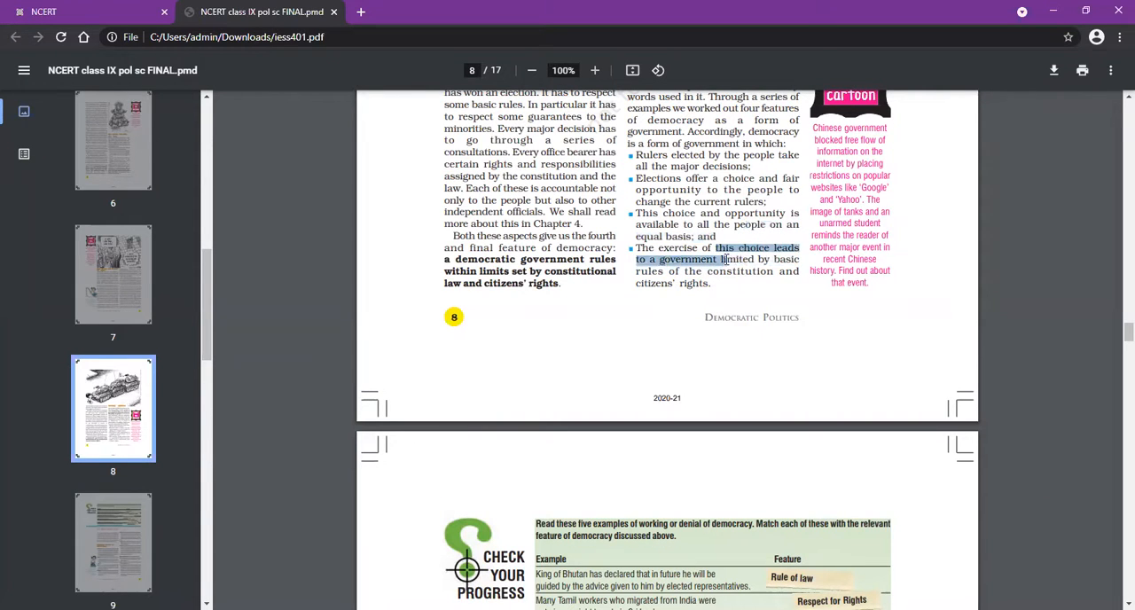
# Select the last Summary bullet through 'citizens' rights', then scroll up to page 8's tank cartoon
pyautogui.moveTo(723, 259); pyautogui.dragTo(709, 284)
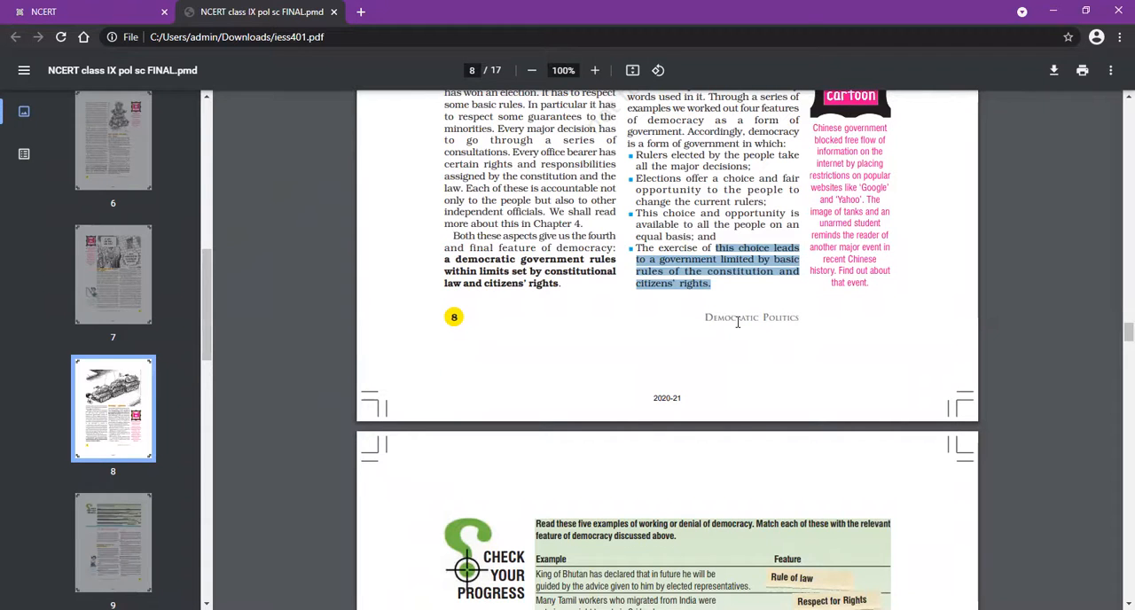
pyautogui.moveTo(854, 294)
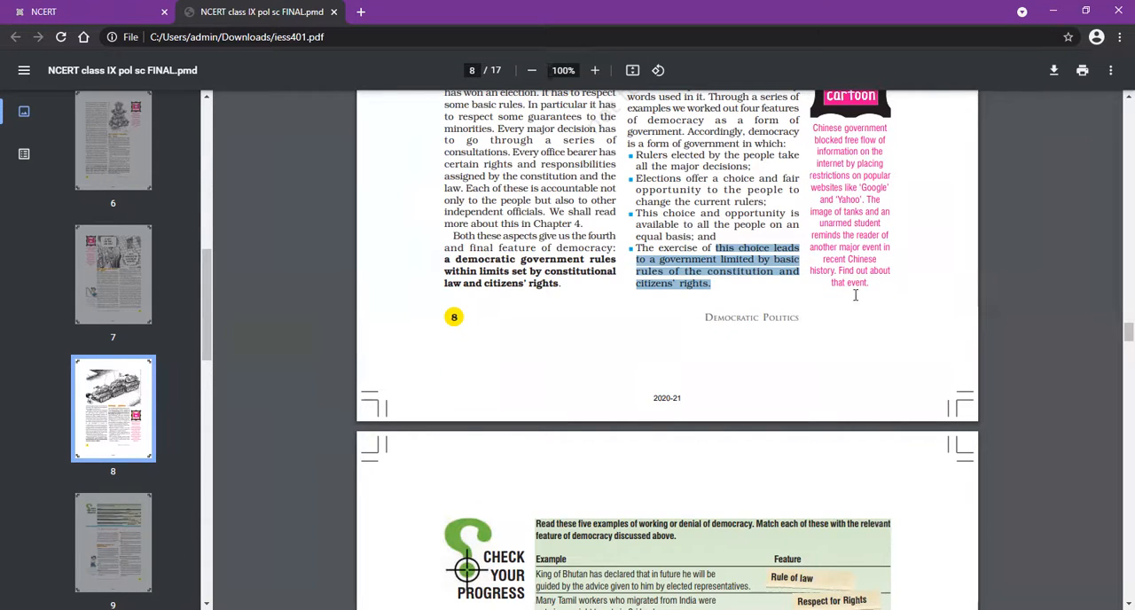
pyautogui.scroll(3)
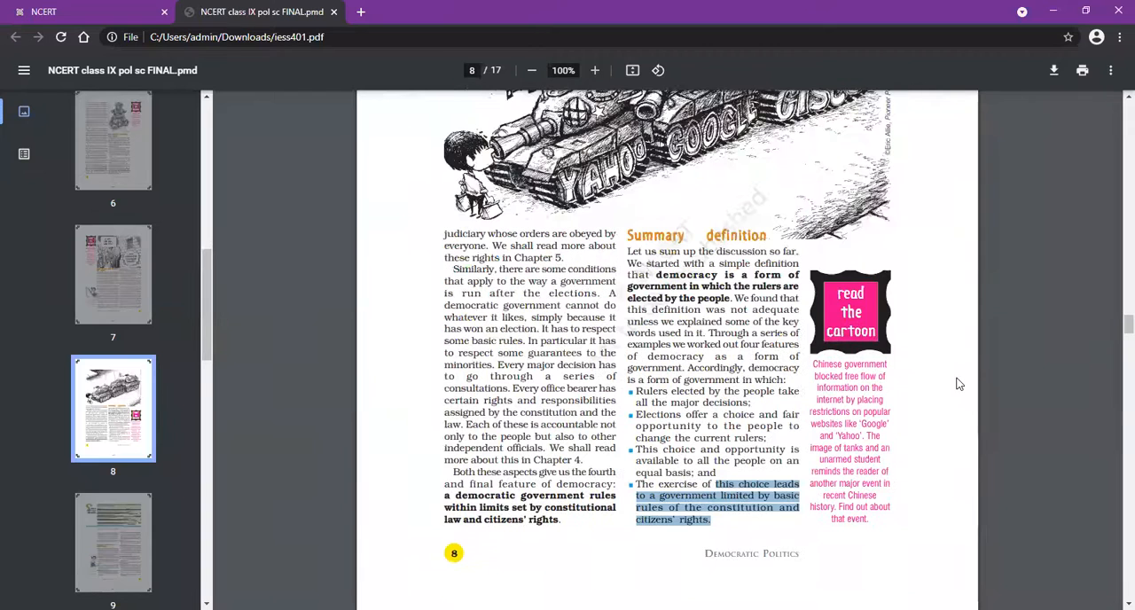
pyautogui.moveTo(982, 482)
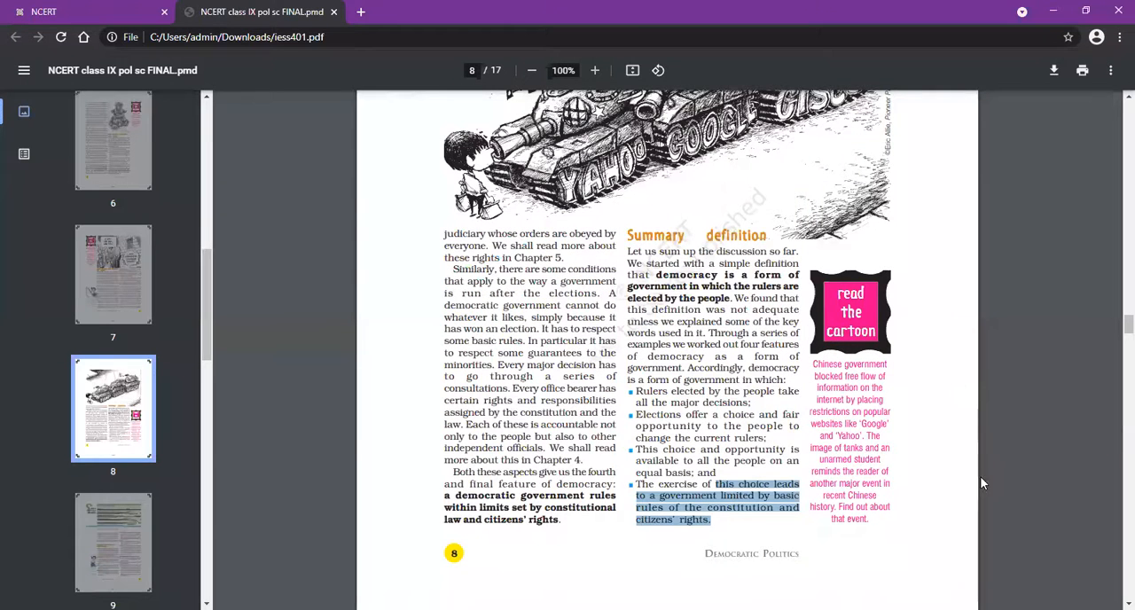
pyautogui.scroll(3)
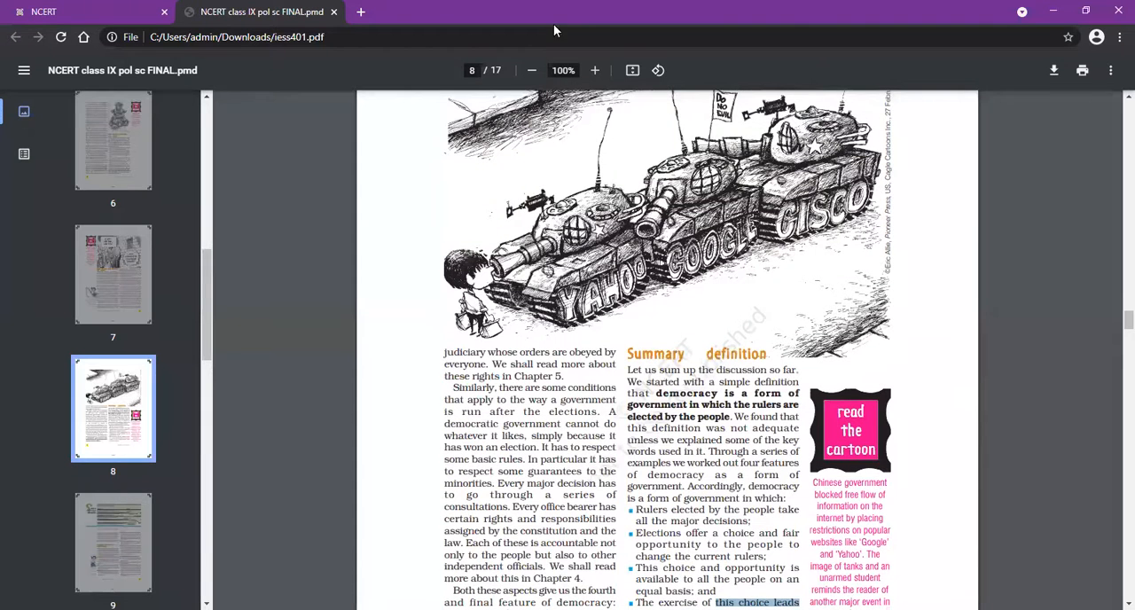
pyautogui.scroll(3)
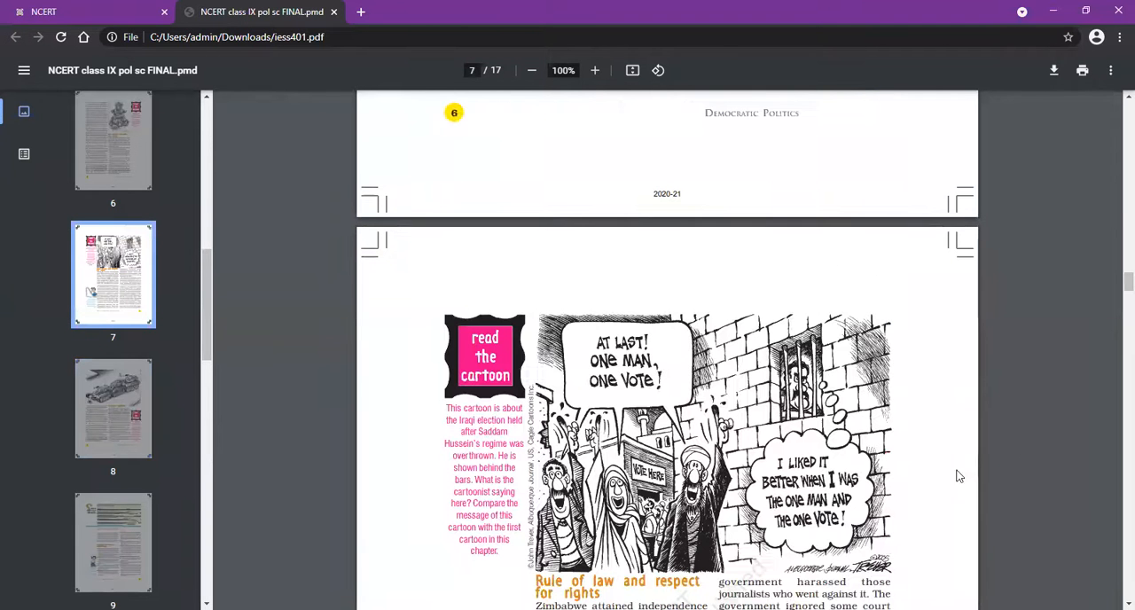
pyautogui.scroll(-3)
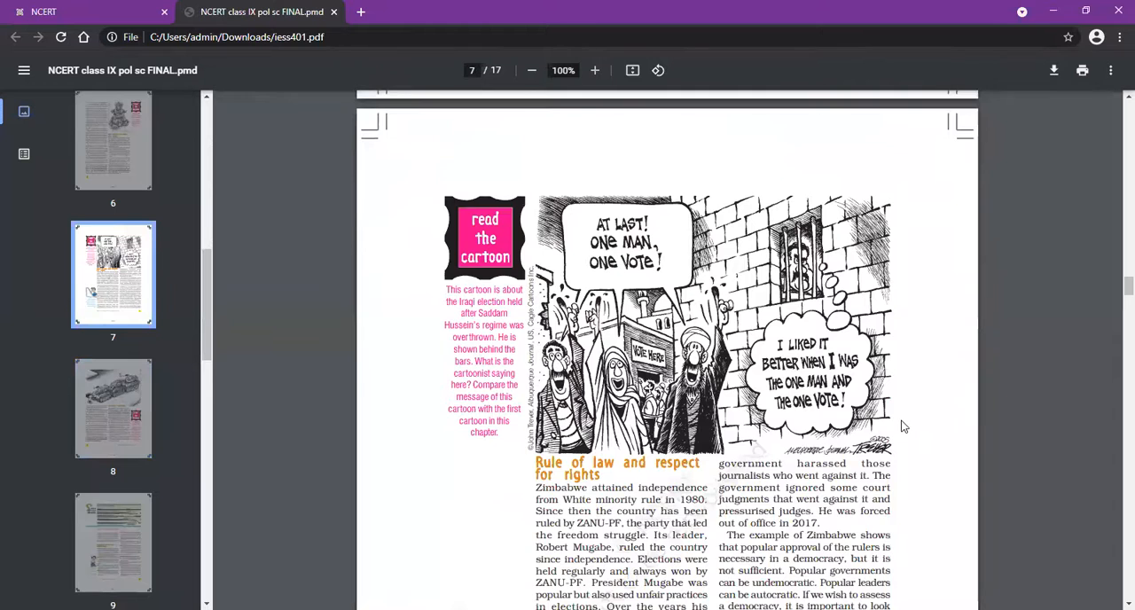
pyautogui.scroll(-3)
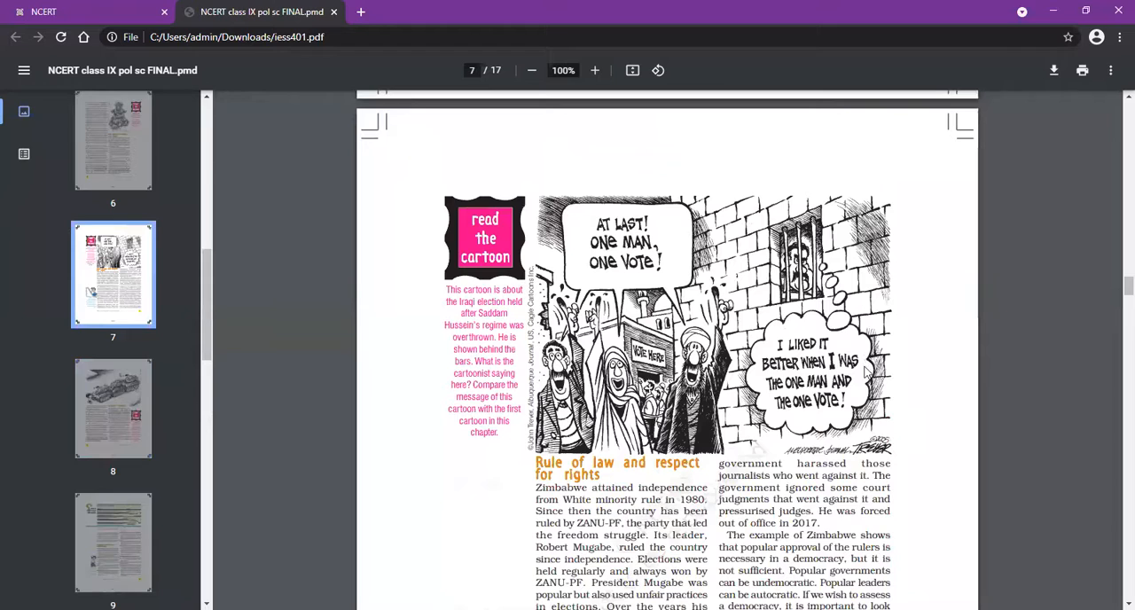
pyautogui.moveTo(823, 402)
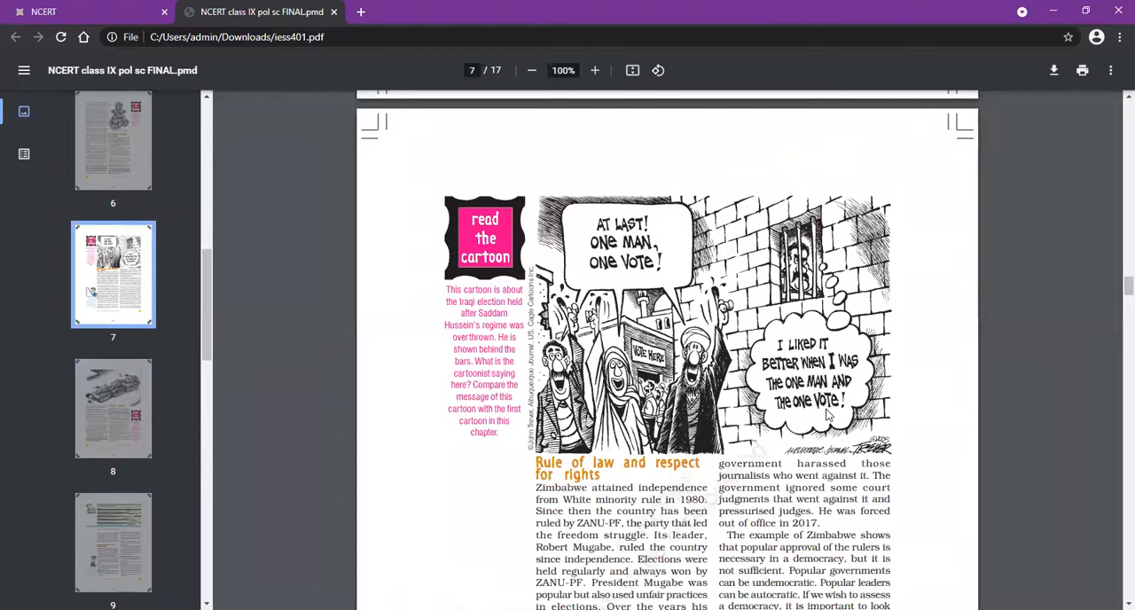
pyautogui.moveTo(493, 308)
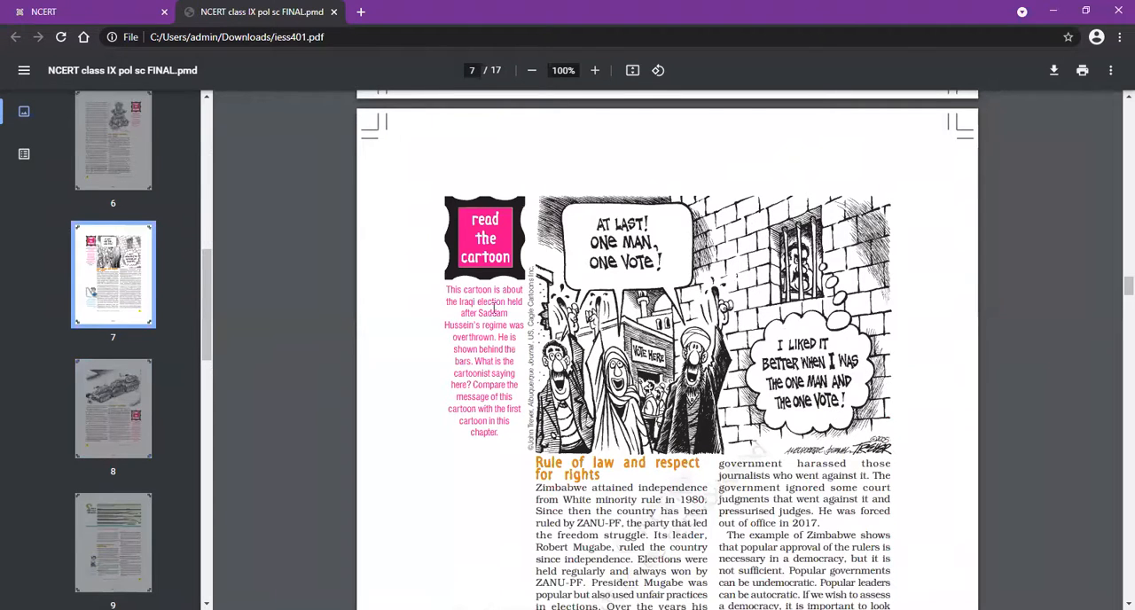